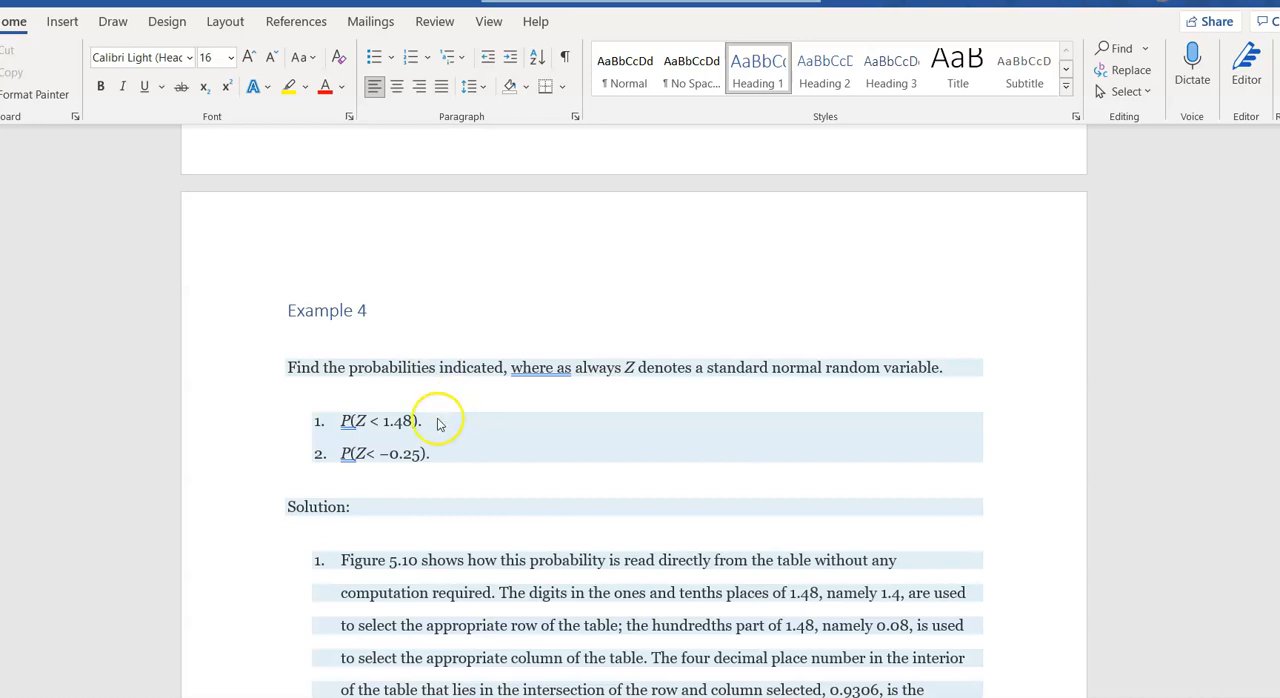
pyautogui.moveTo(349, 429)
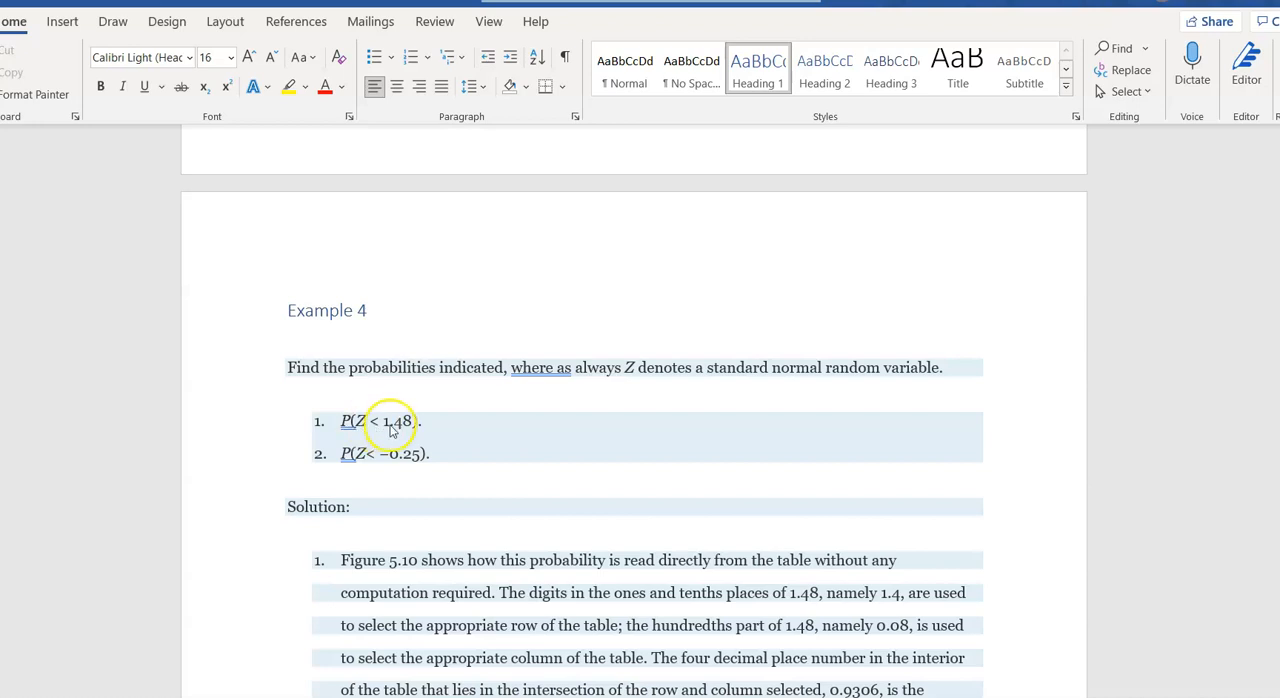
pyautogui.moveTo(367, 454)
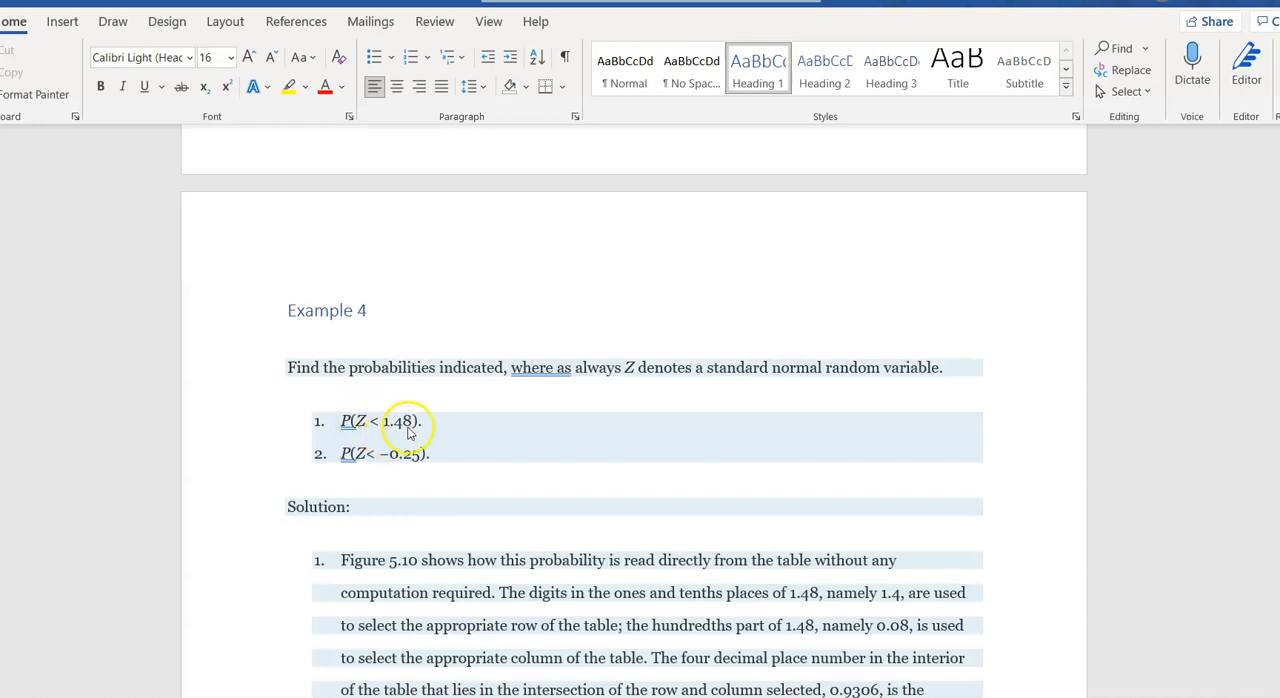
pyautogui.moveTo(387, 432)
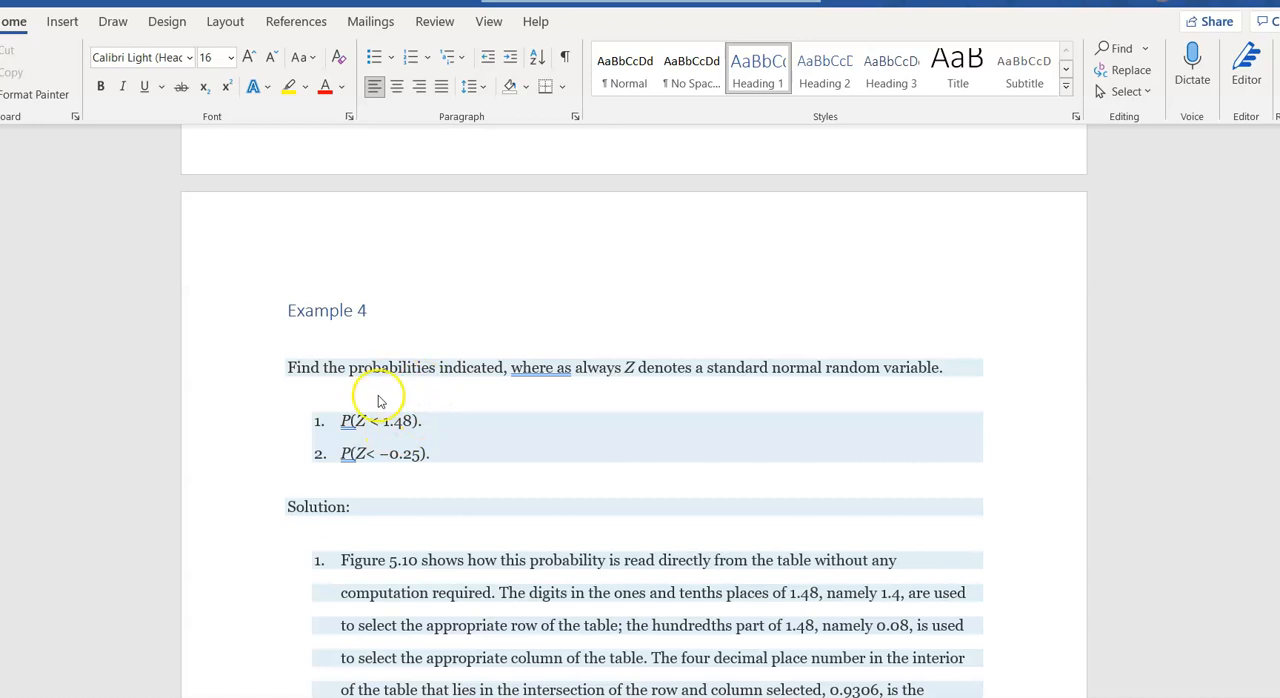
pyautogui.moveTo(423, 409)
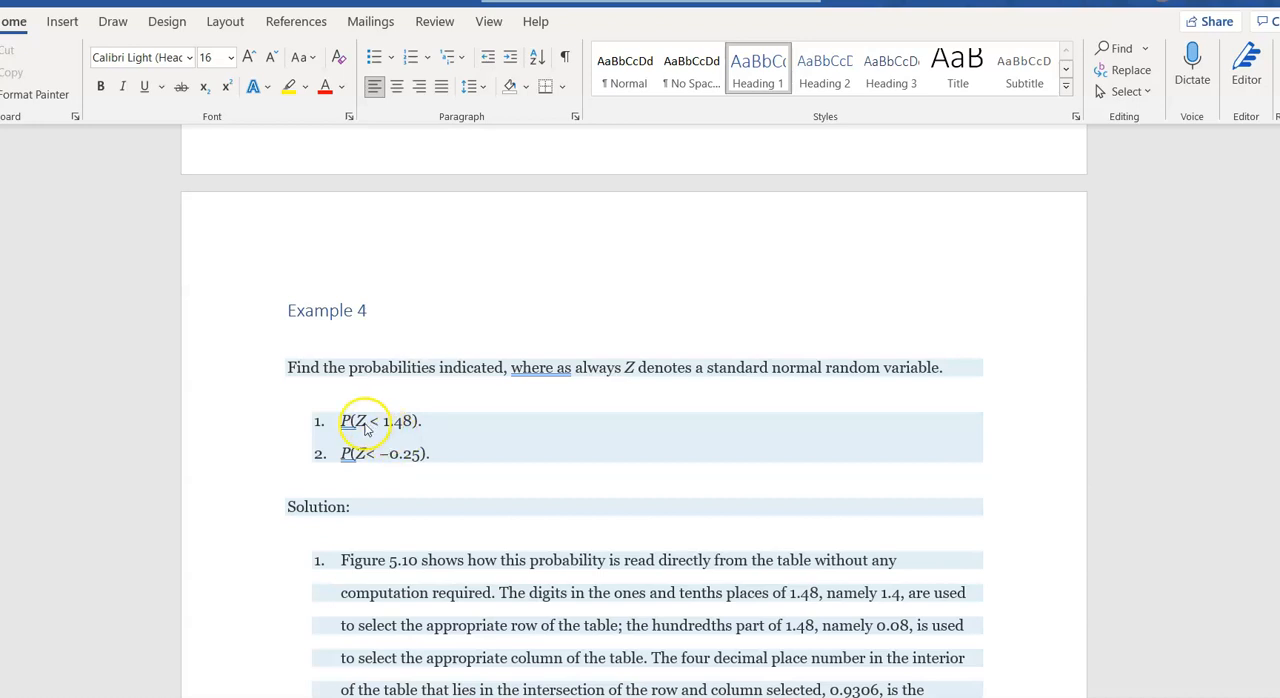
pyautogui.moveTo(405, 433)
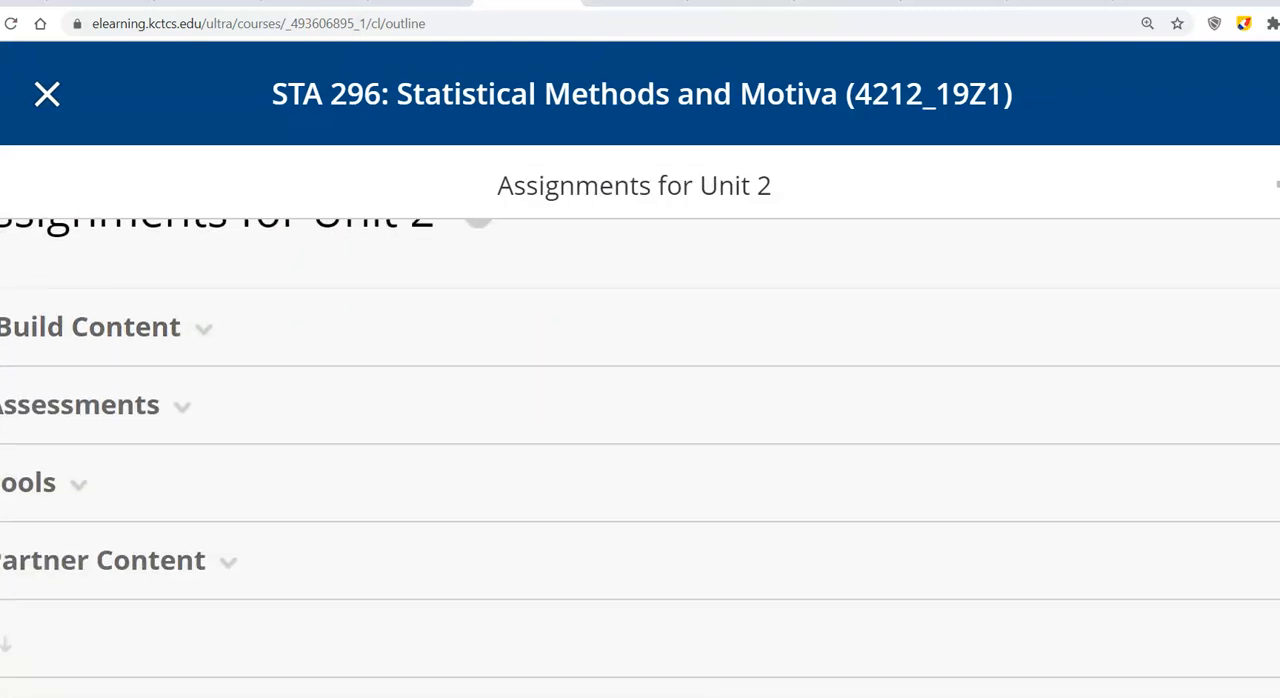
# - Scroll the Blackboard course menu down to Discussion Board, Projects, Tables and My Grades
pyautogui.scroll(-3)
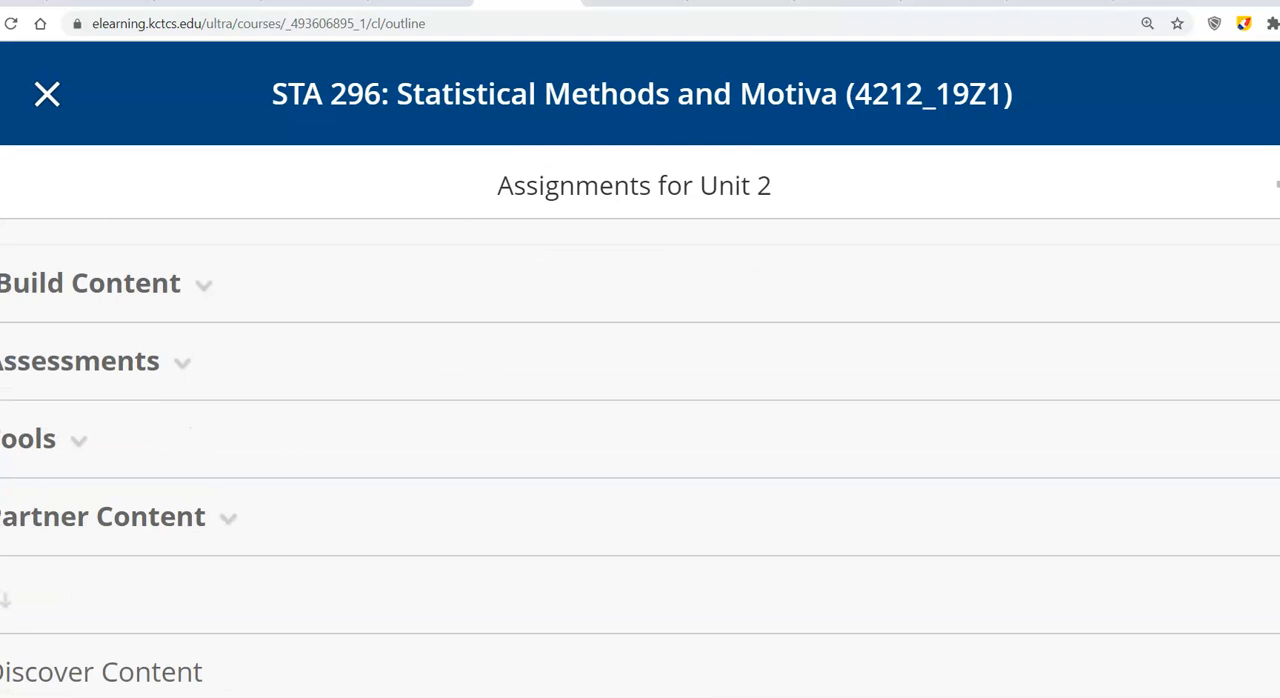
pyautogui.scroll(-3)
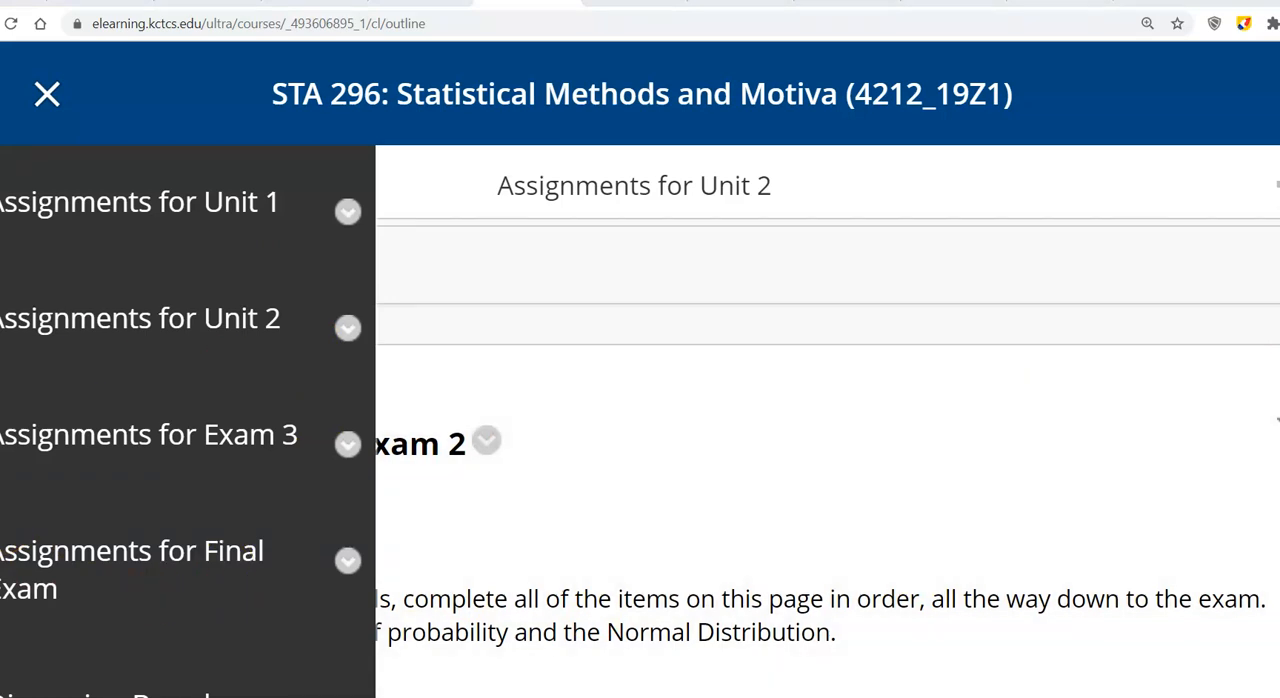
pyautogui.scroll(-3)
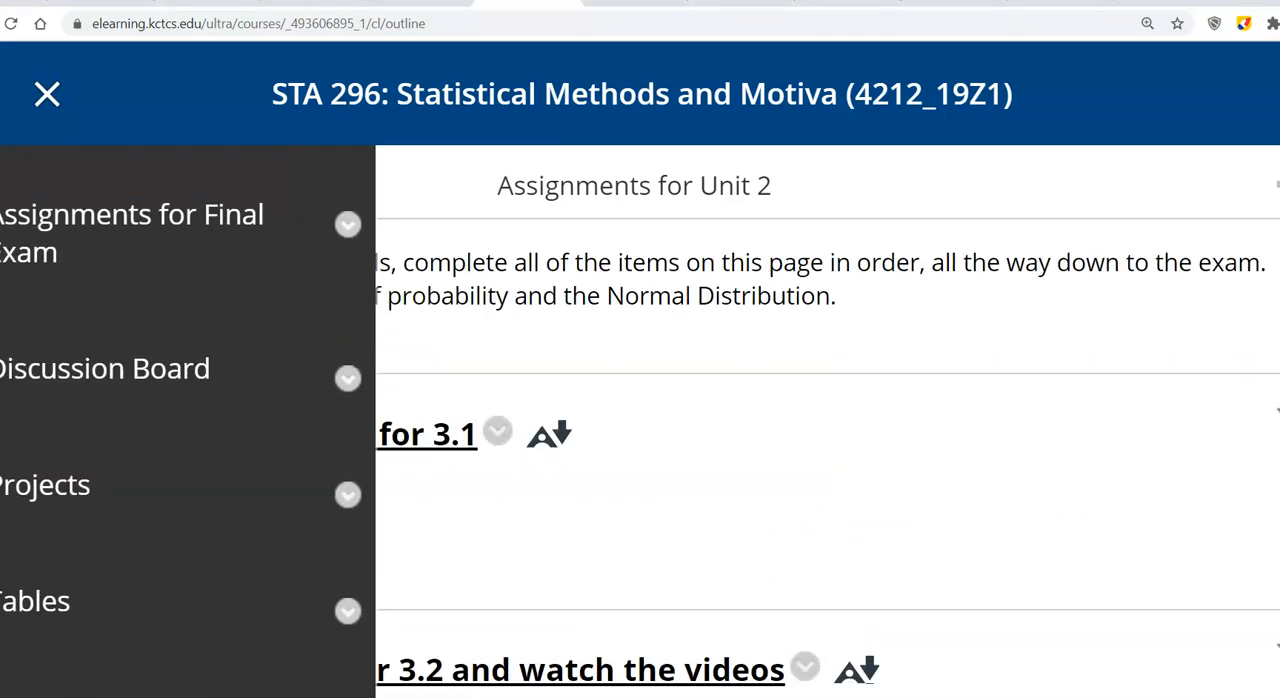
pyautogui.scroll(-3)
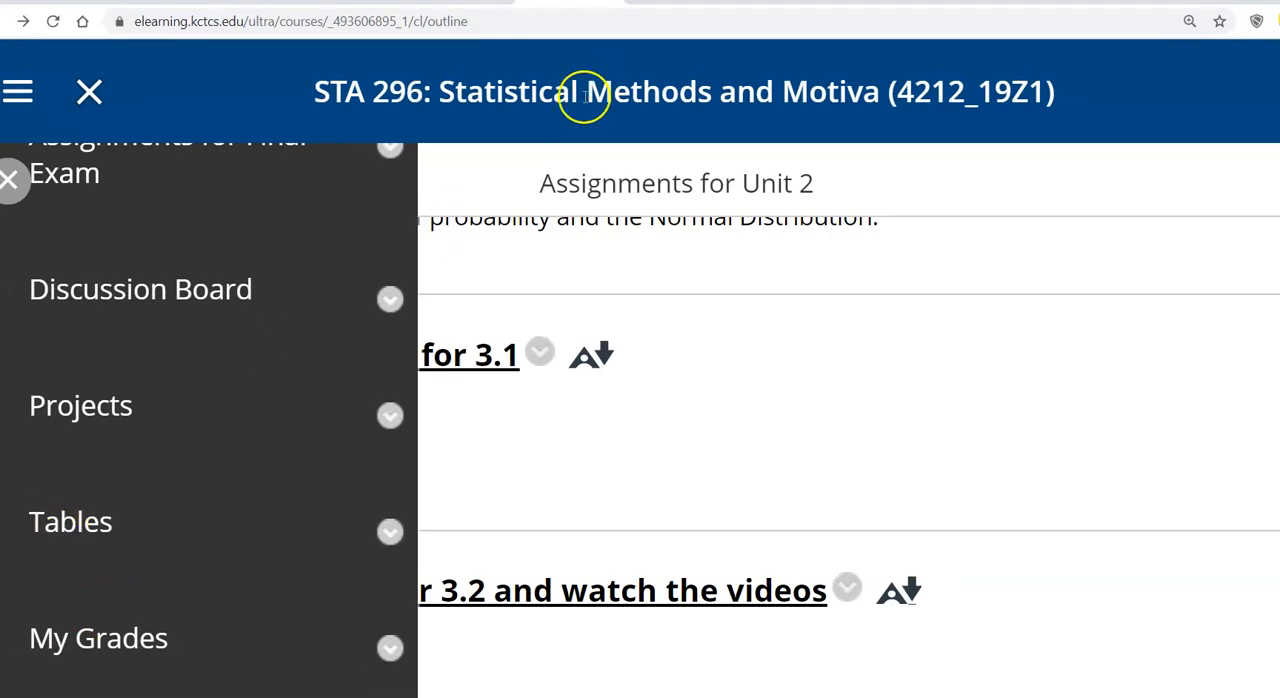
pyautogui.moveTo(335, 13)
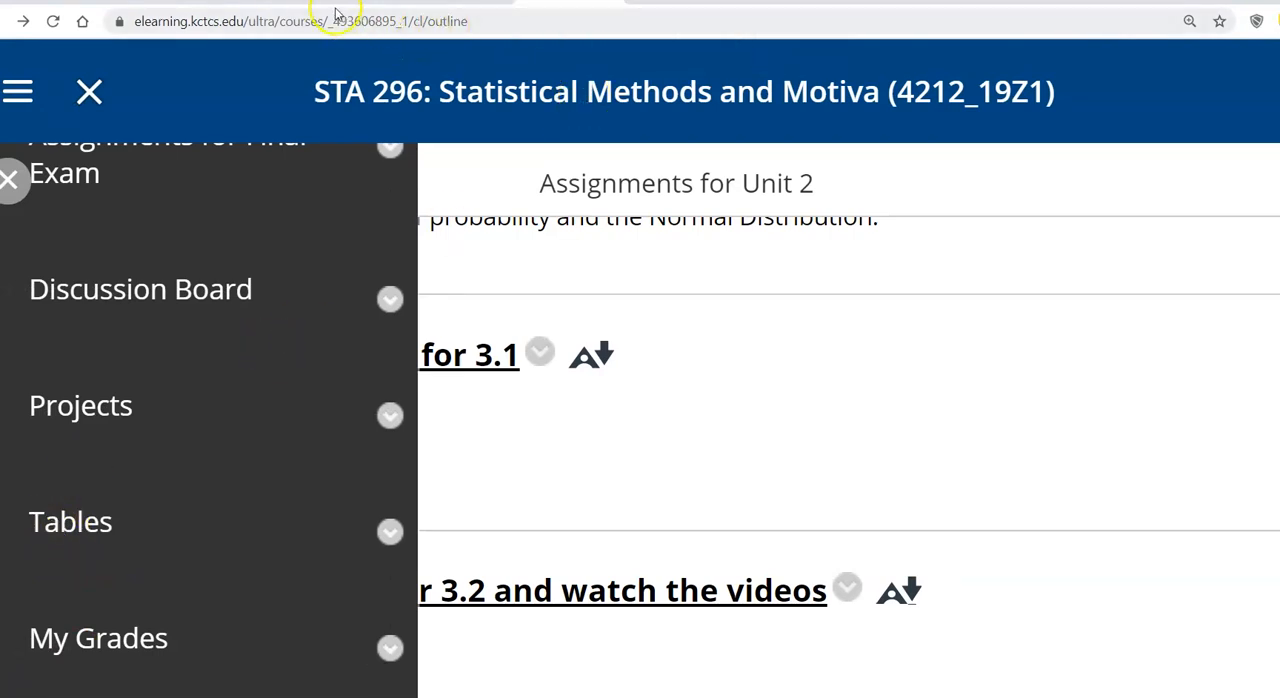
pyautogui.moveTo(460, 354)
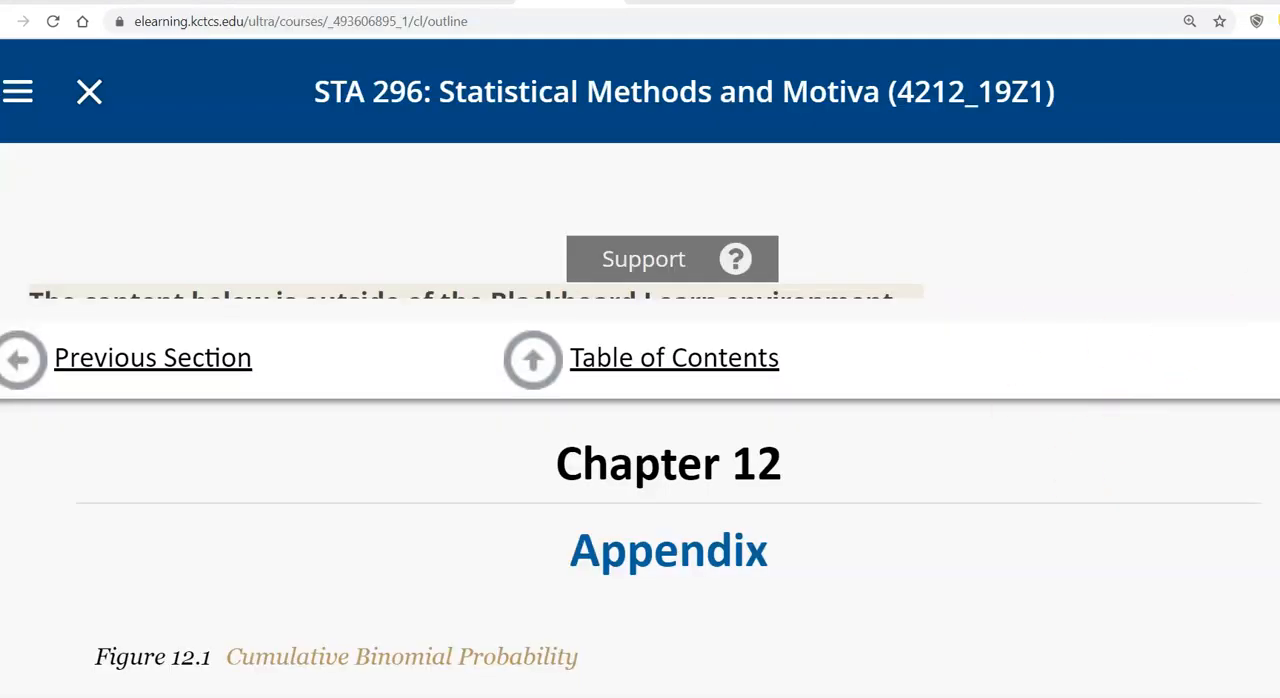
# - Scroll past the Cumulative Binomial Probability table to Figure 12.2 Cumulative Normal Probability
pyautogui.scroll(-3)
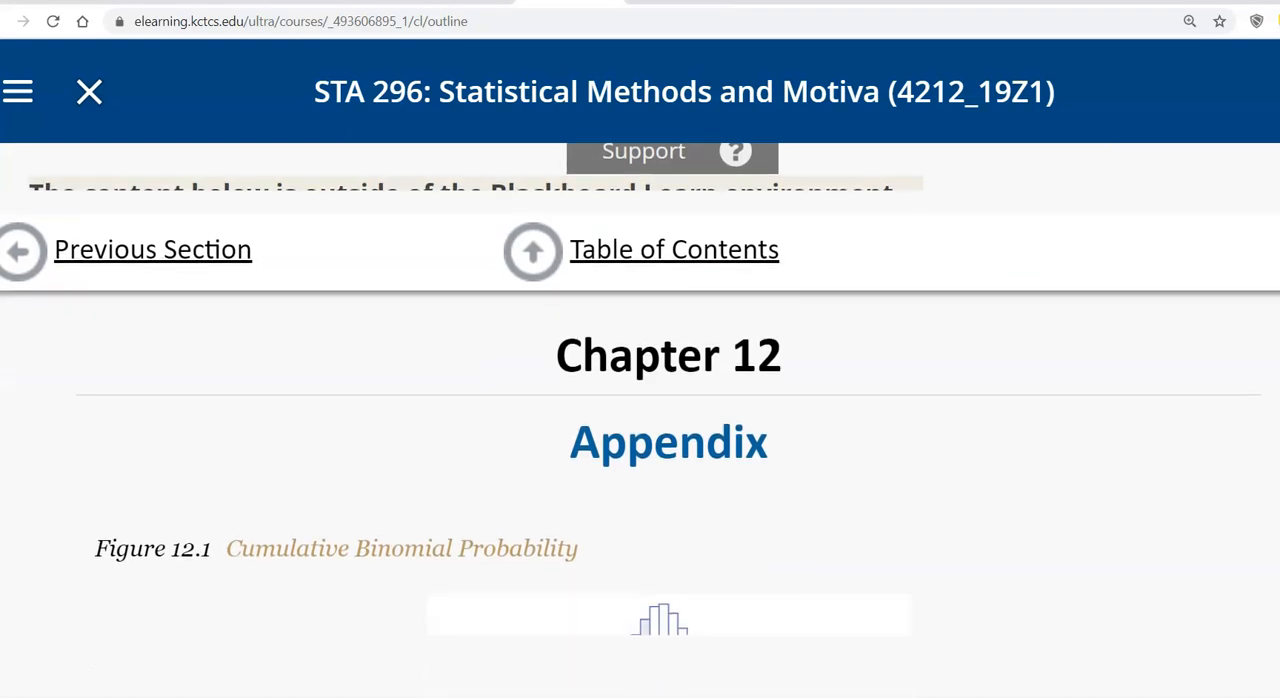
pyautogui.scroll(-3)
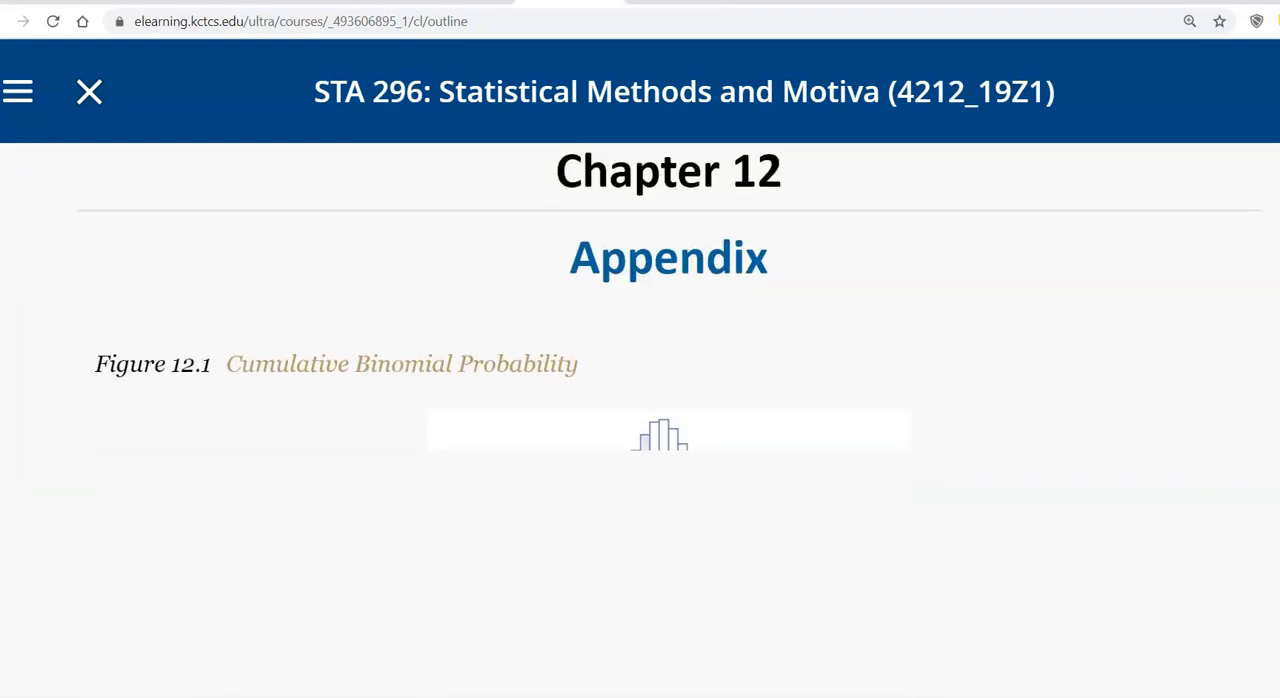
pyautogui.scroll(-3)
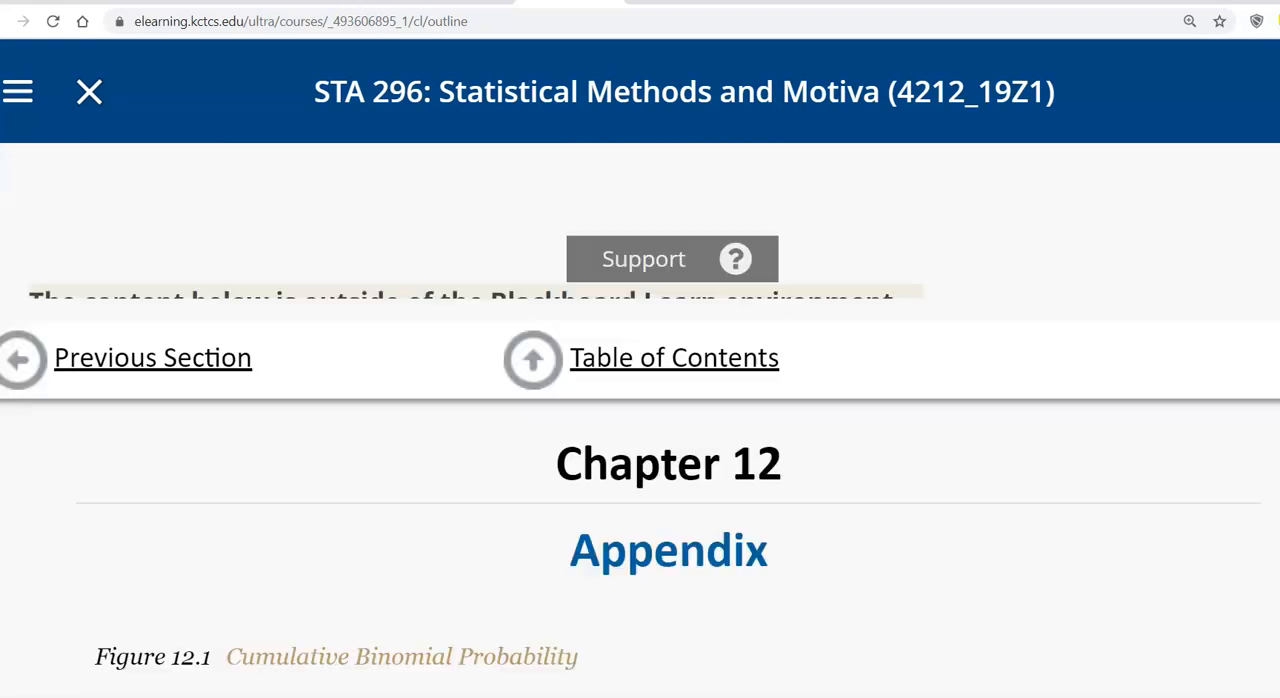
pyautogui.scroll(-3)
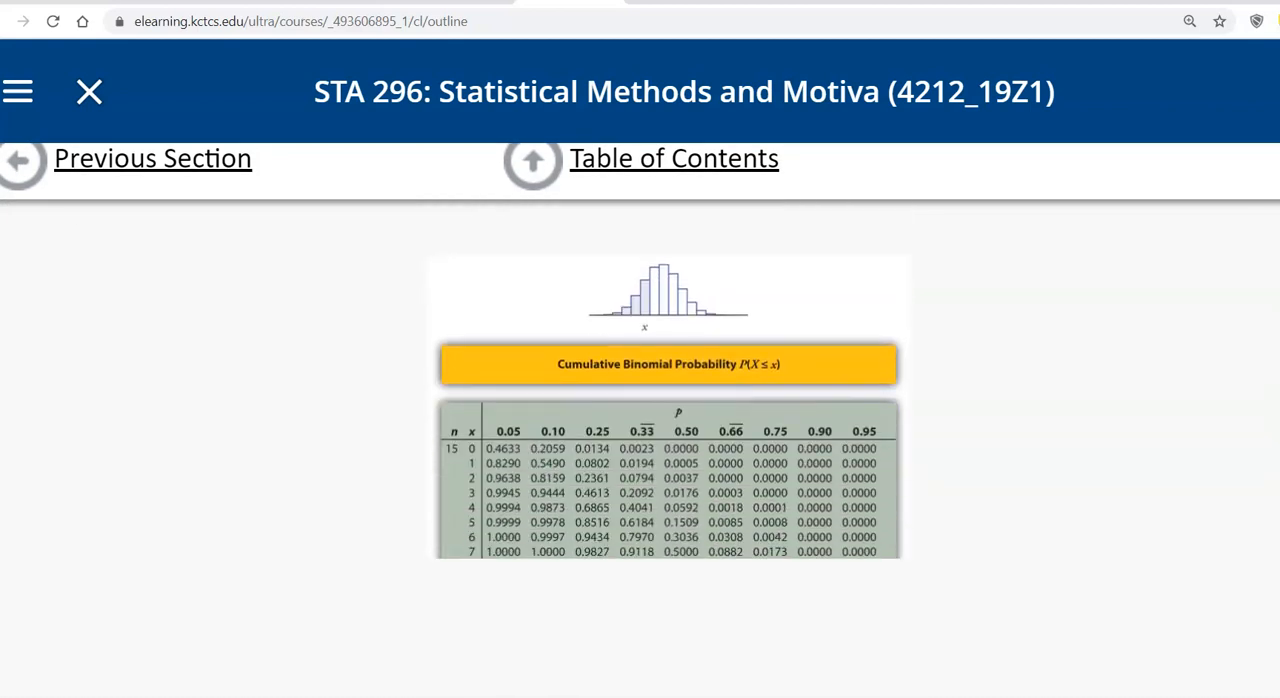
pyautogui.scroll(-3)
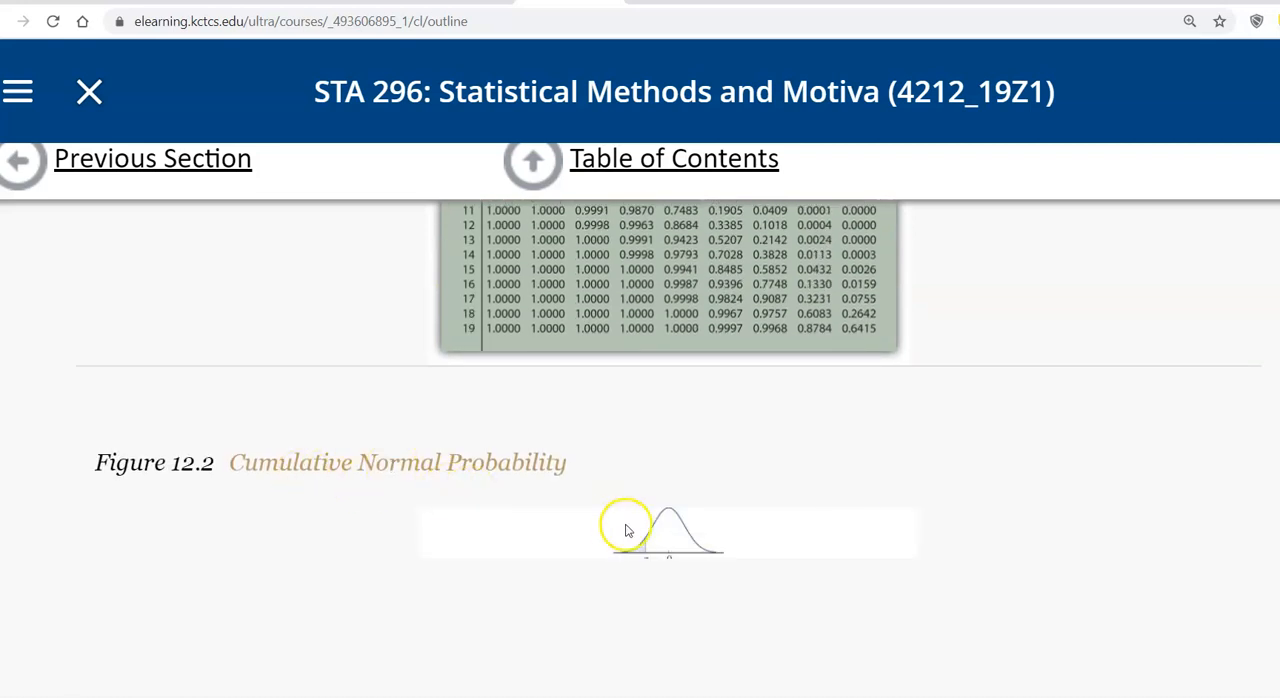
pyautogui.moveTo(832, 554)
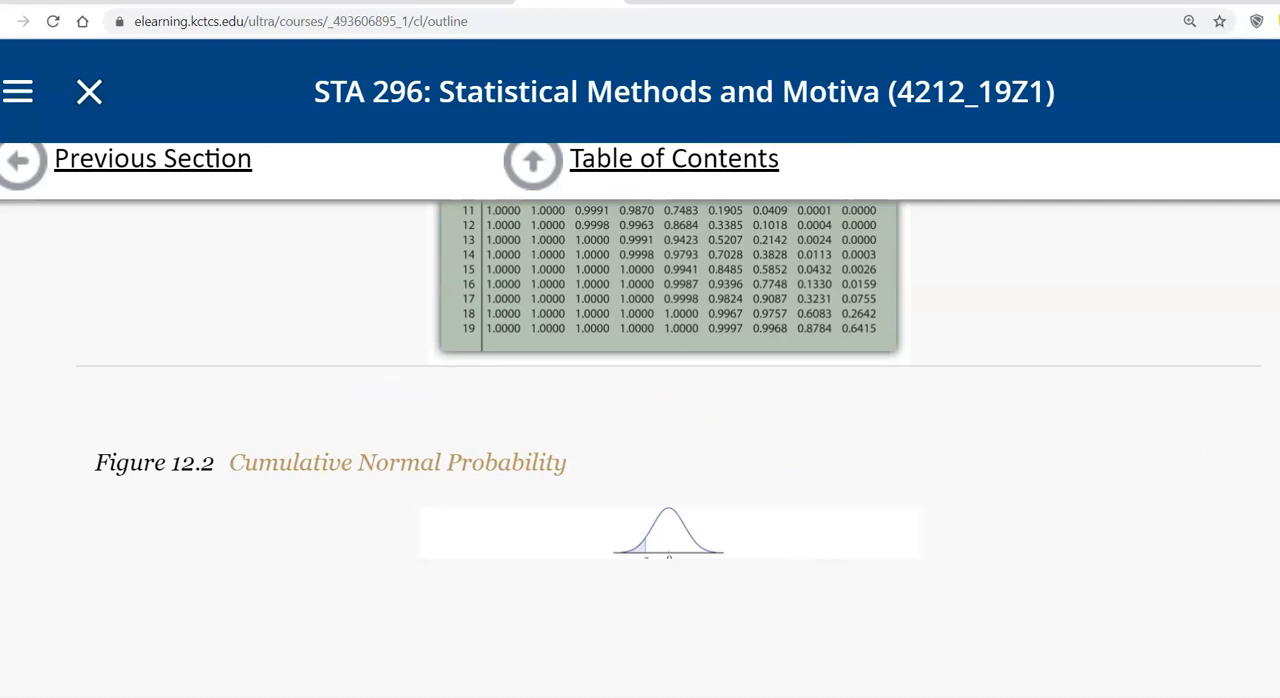
pyautogui.scroll(-3)
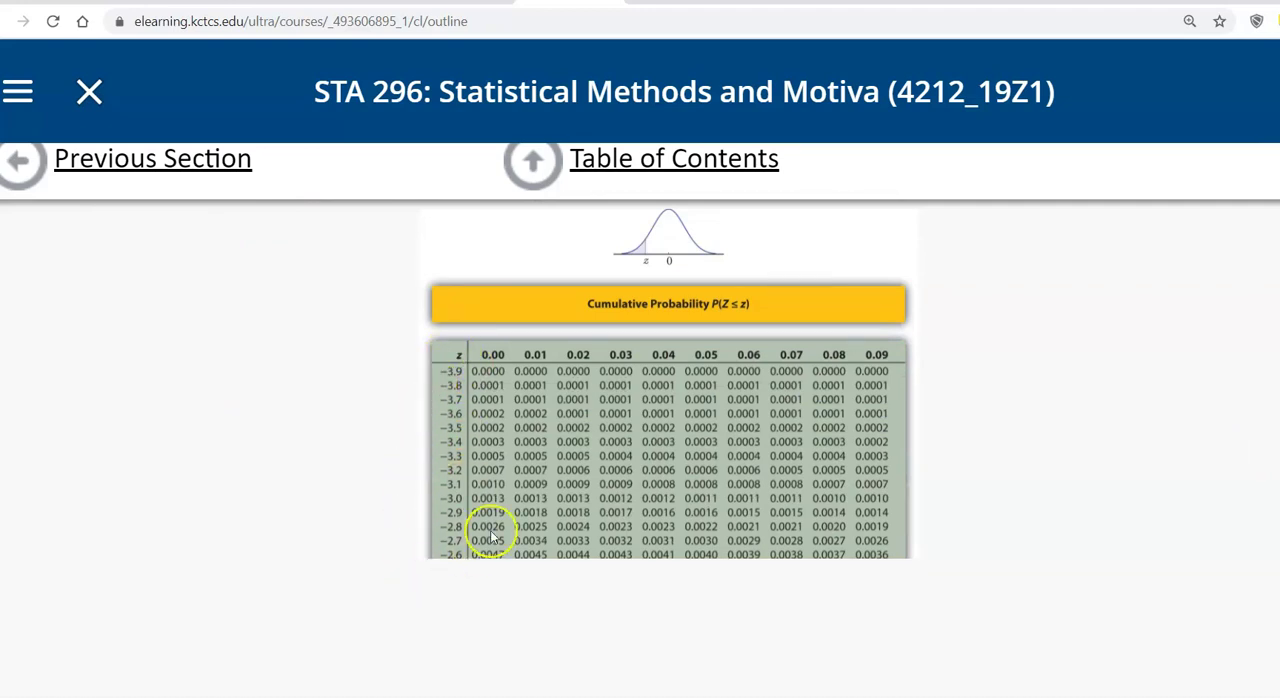
# - Scroll past the negative-z rows to the positive-z table showing 0.9306 at z = 1.48
pyautogui.scroll(-3)
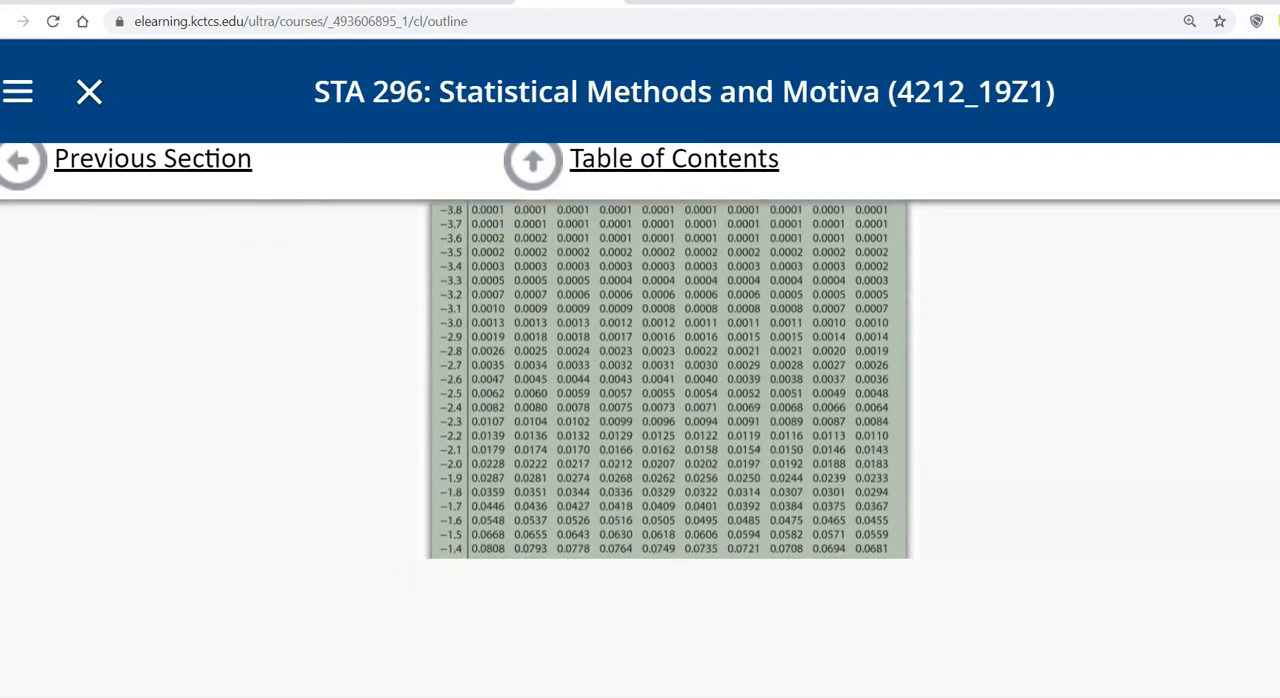
pyautogui.scroll(-3)
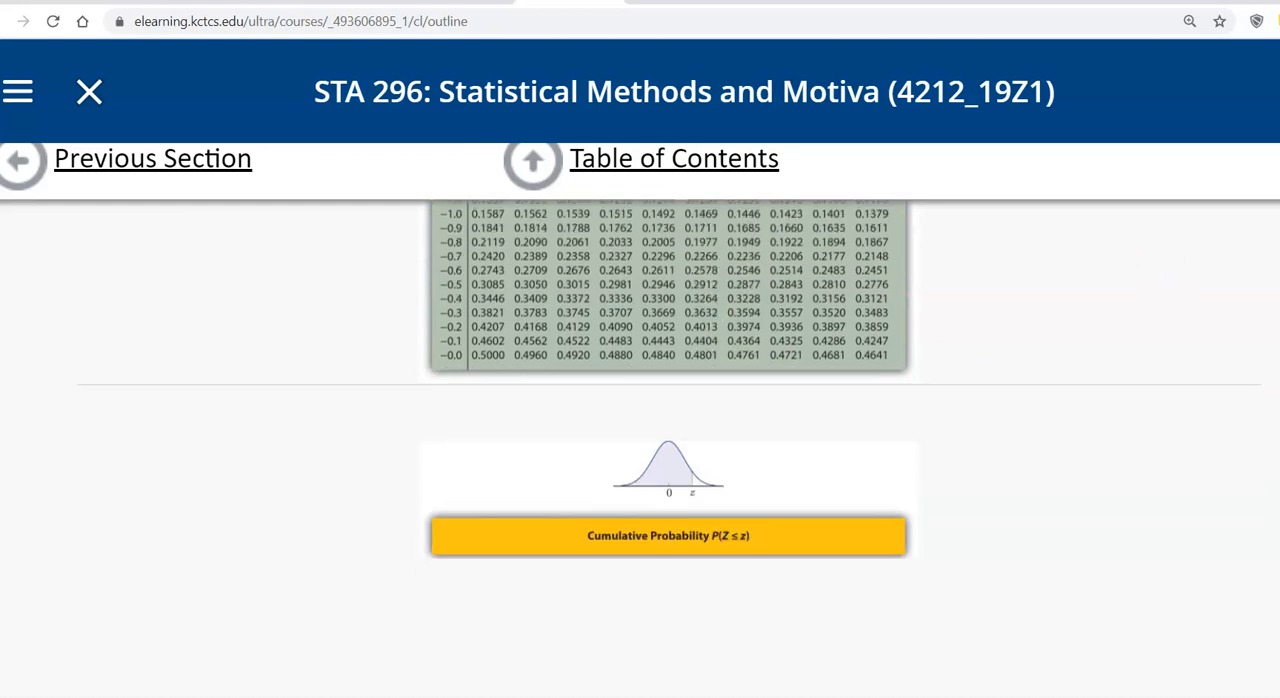
pyautogui.scroll(-3)
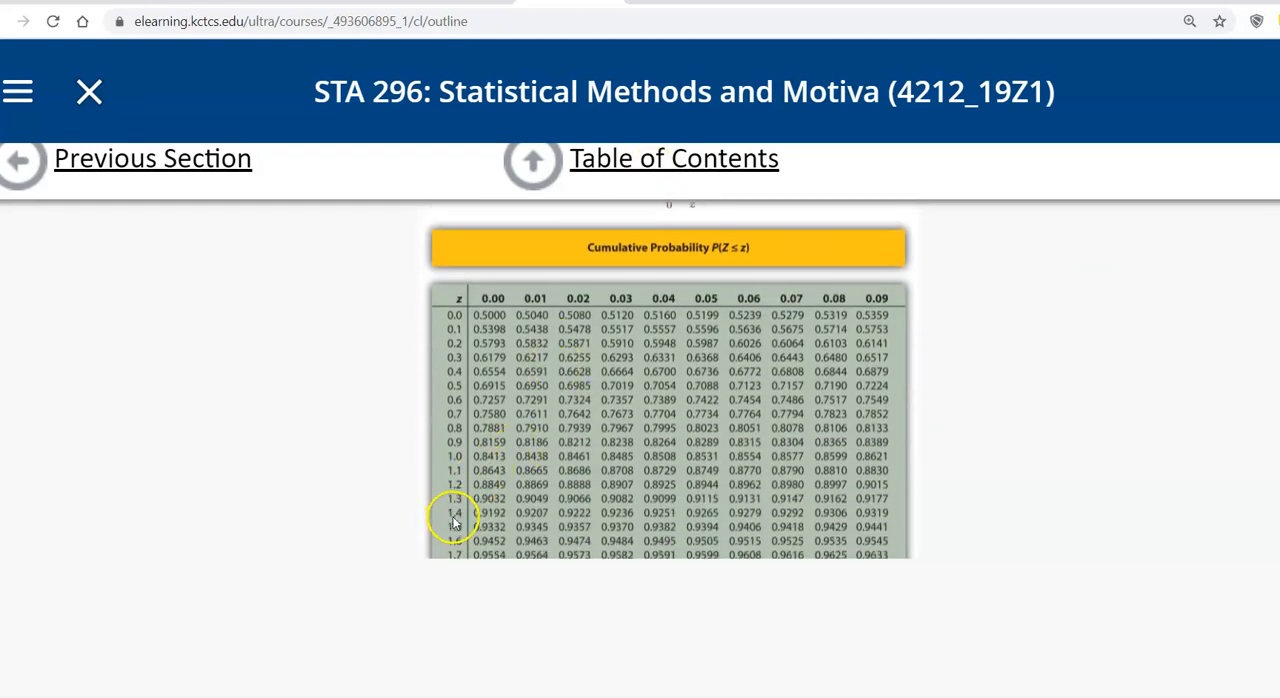
pyautogui.moveTo(459, 523)
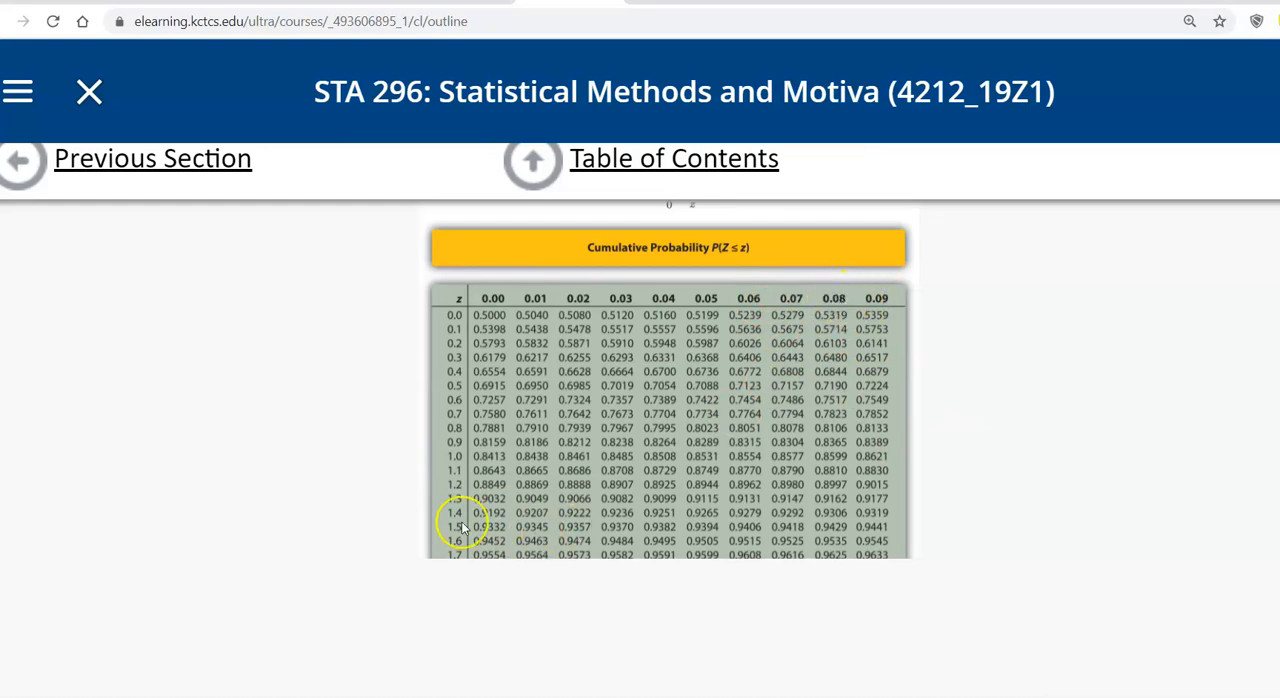
pyautogui.moveTo(648, 522)
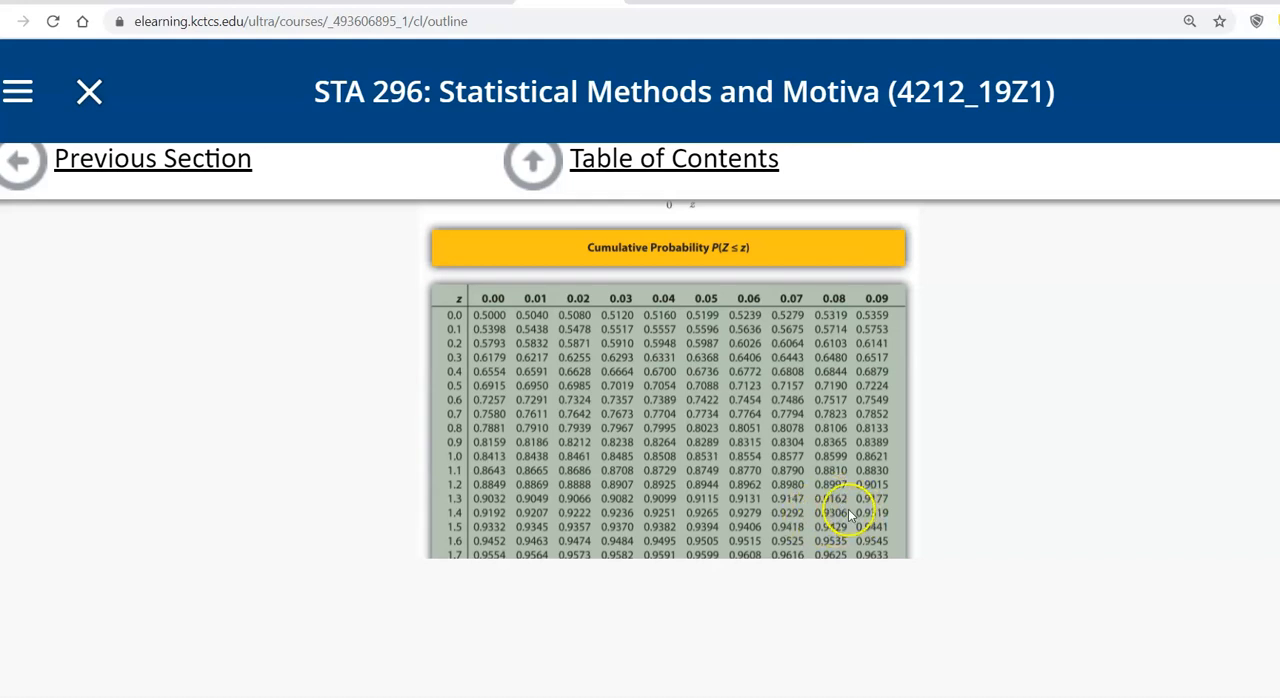
pyautogui.moveTo(850, 516)
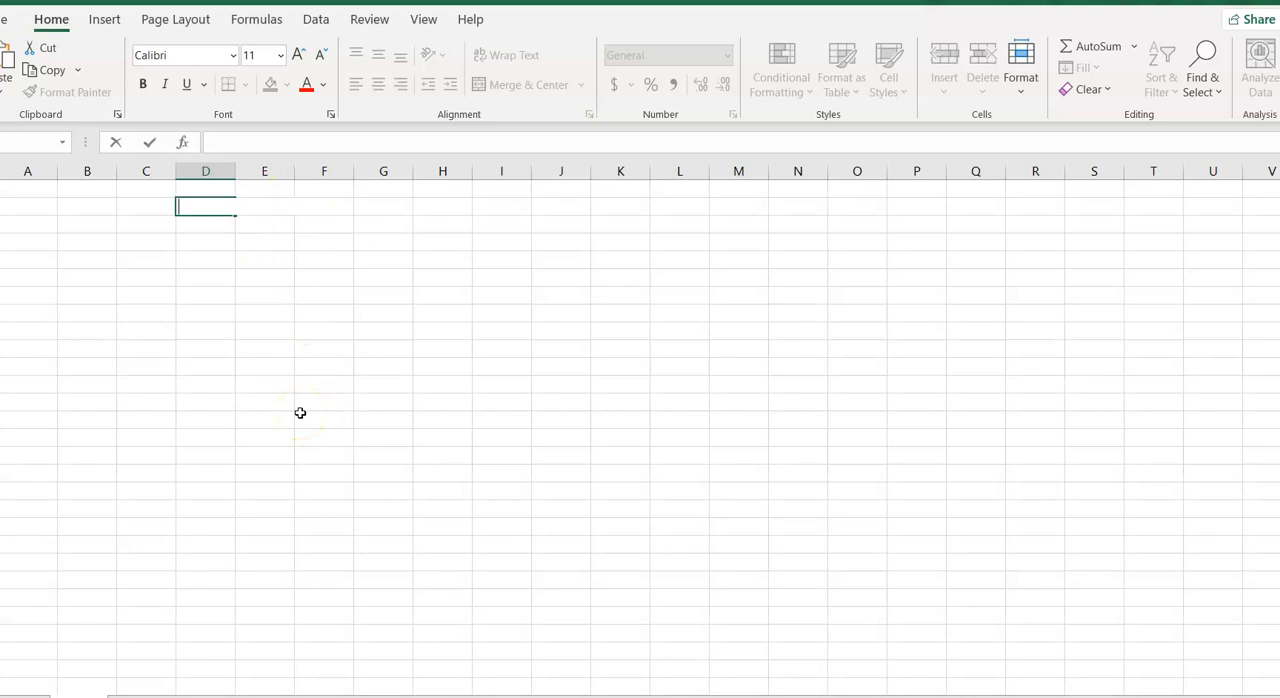
pyautogui.moveTo(471, 359)
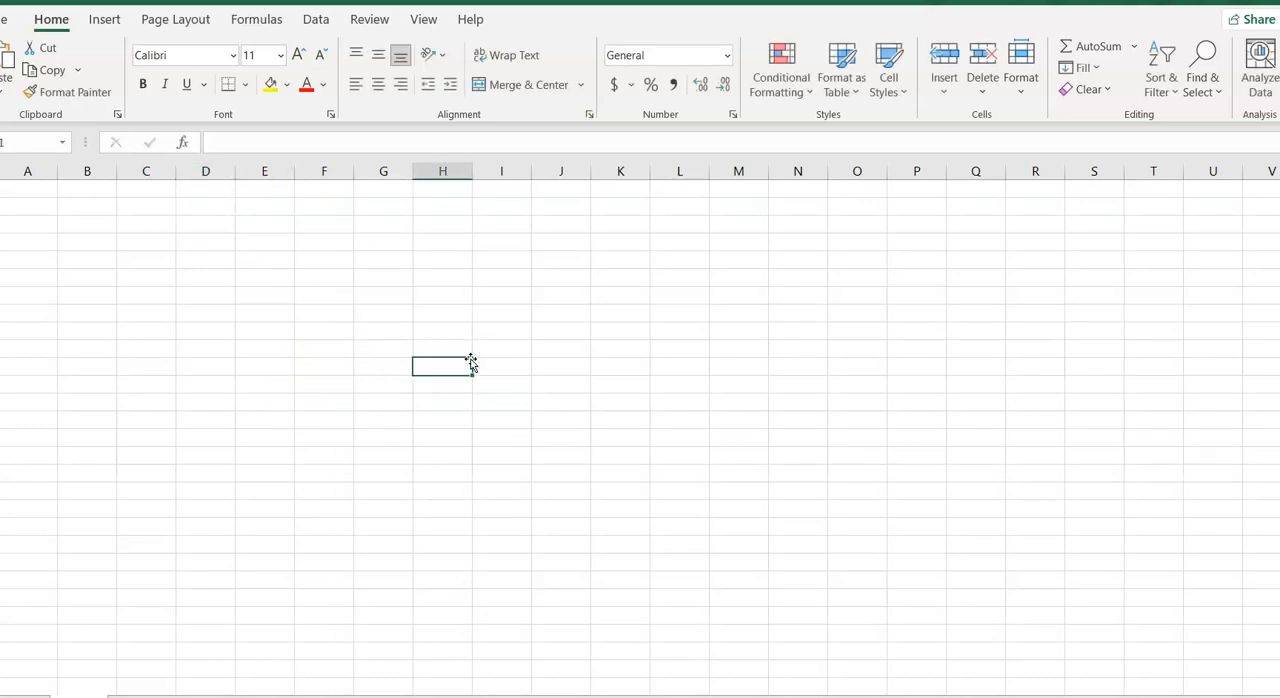
# - Enter =NORM.S.DIST(1.48, TRUE) in a column H cell, returning 0.930563
pyautogui.write('=')
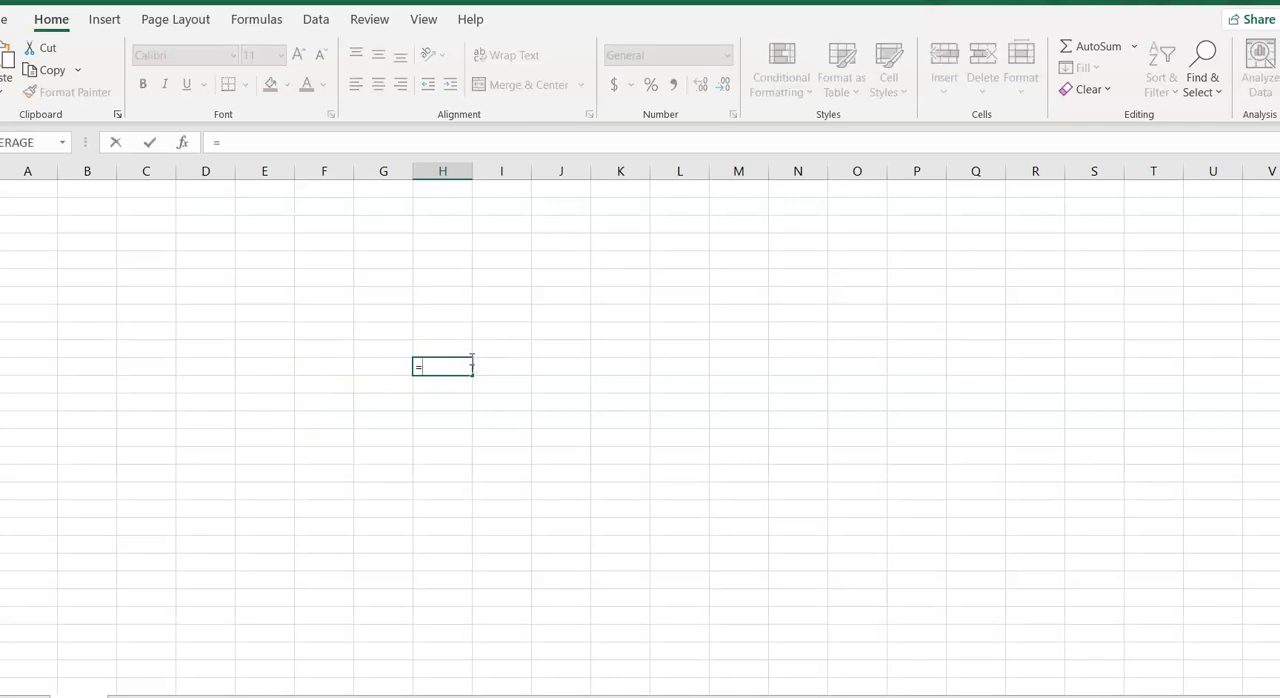
pyautogui.write('norm.')
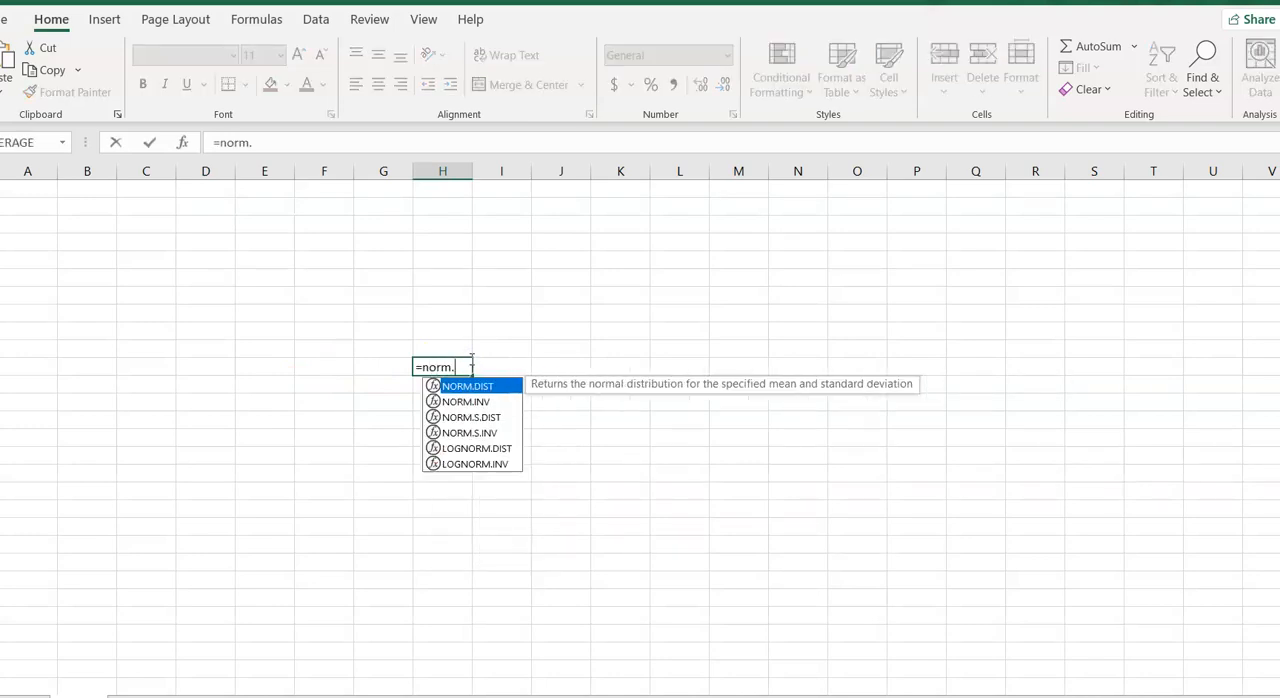
pyautogui.write('s.dis')
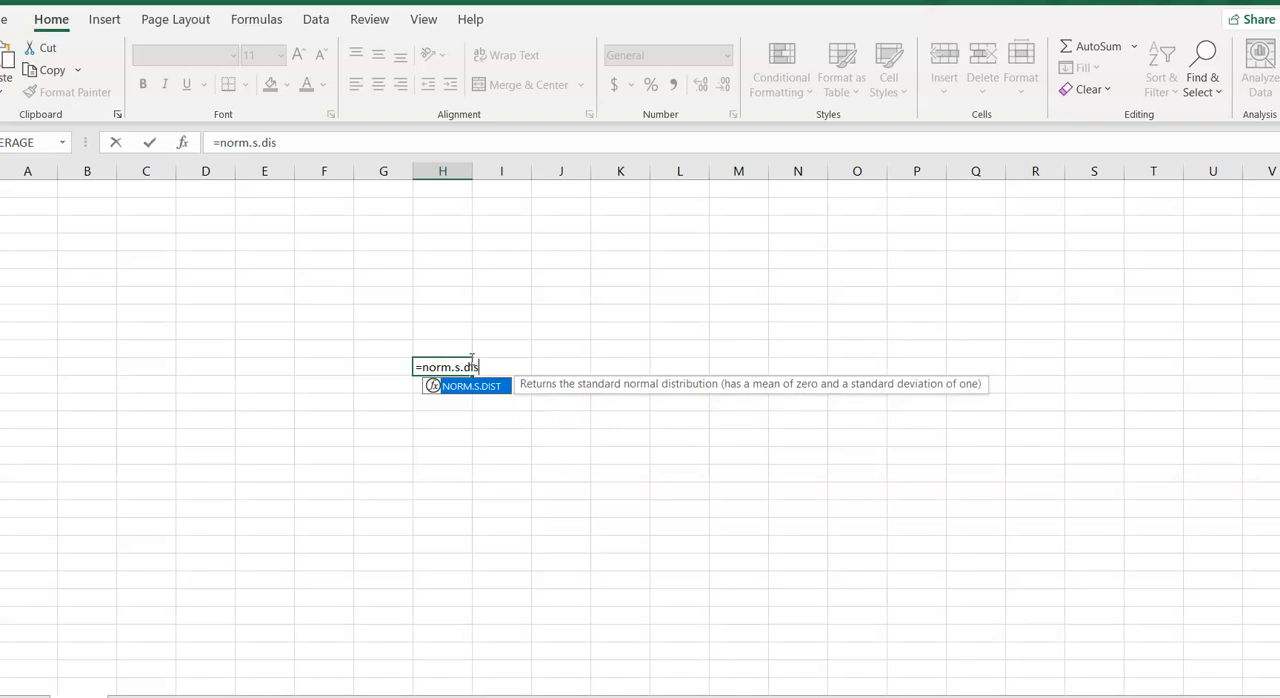
pyautogui.write('t')
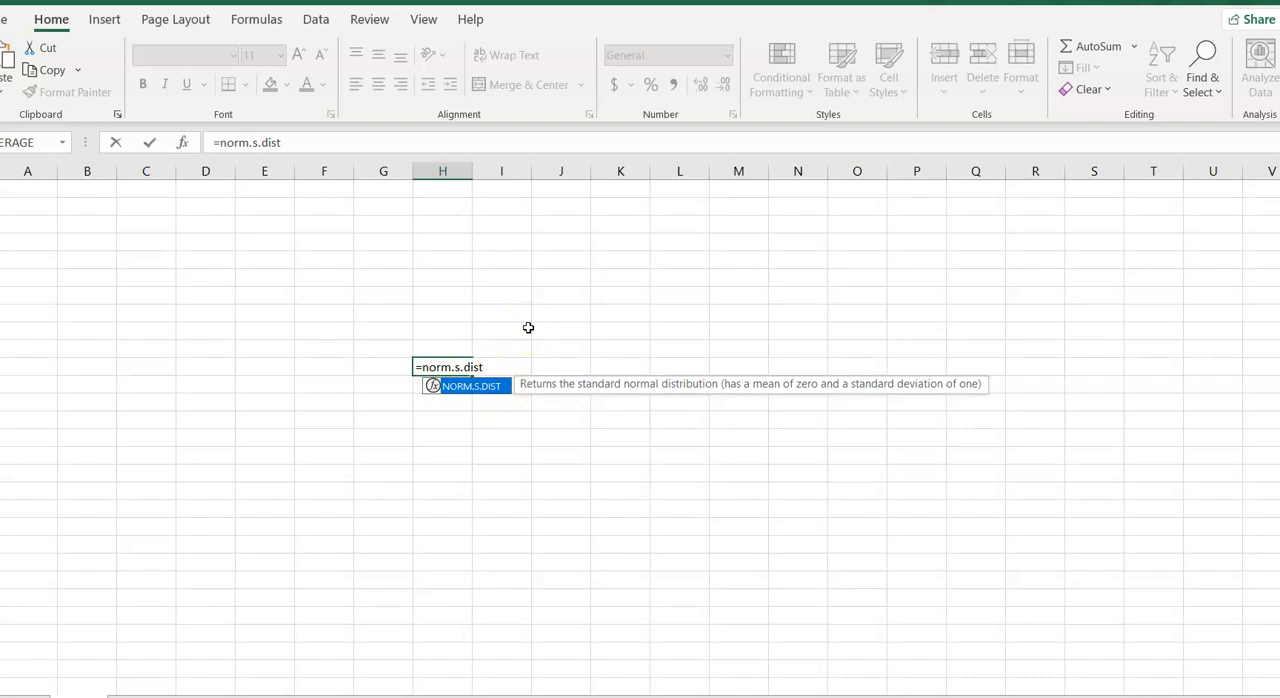
pyautogui.write('(')
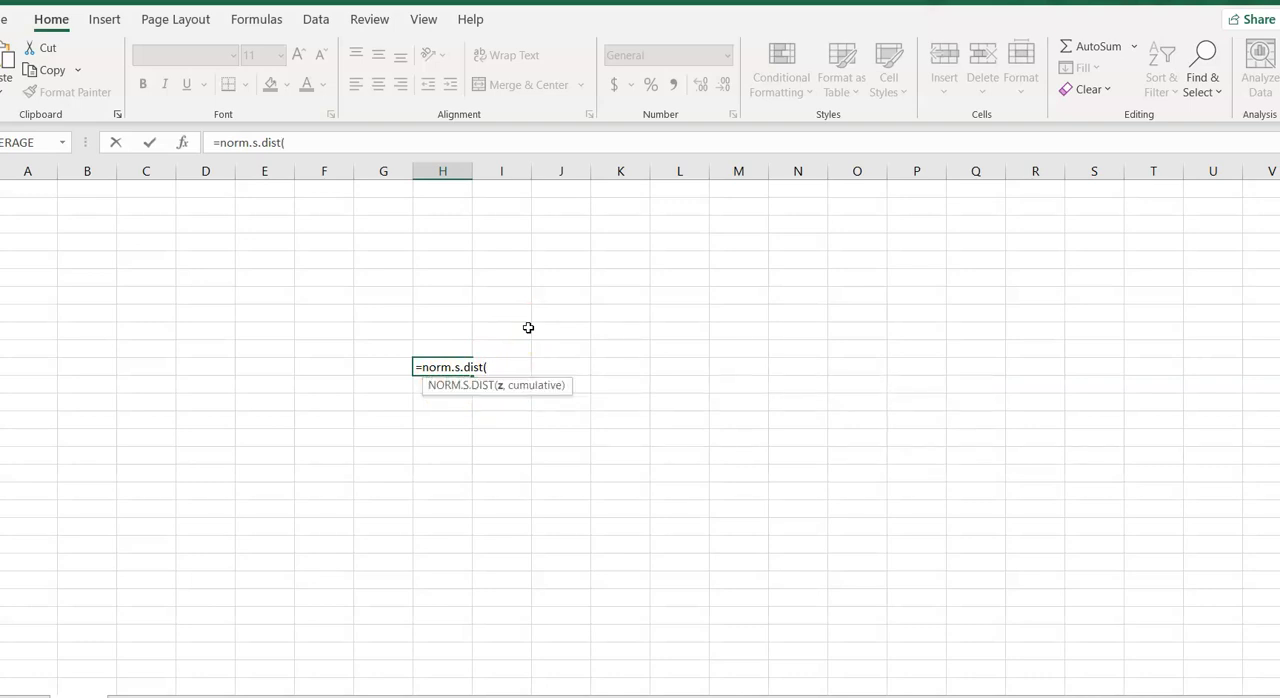
pyautogui.write('1.48,')
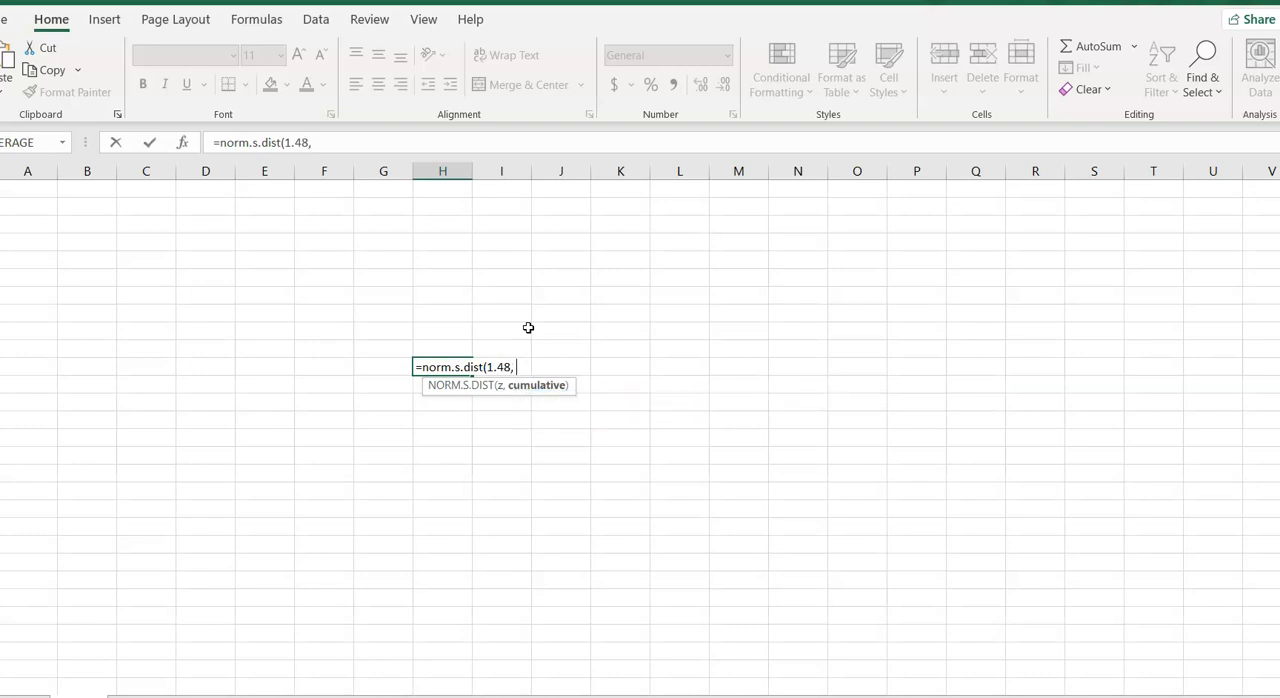
pyautogui.write('true)')
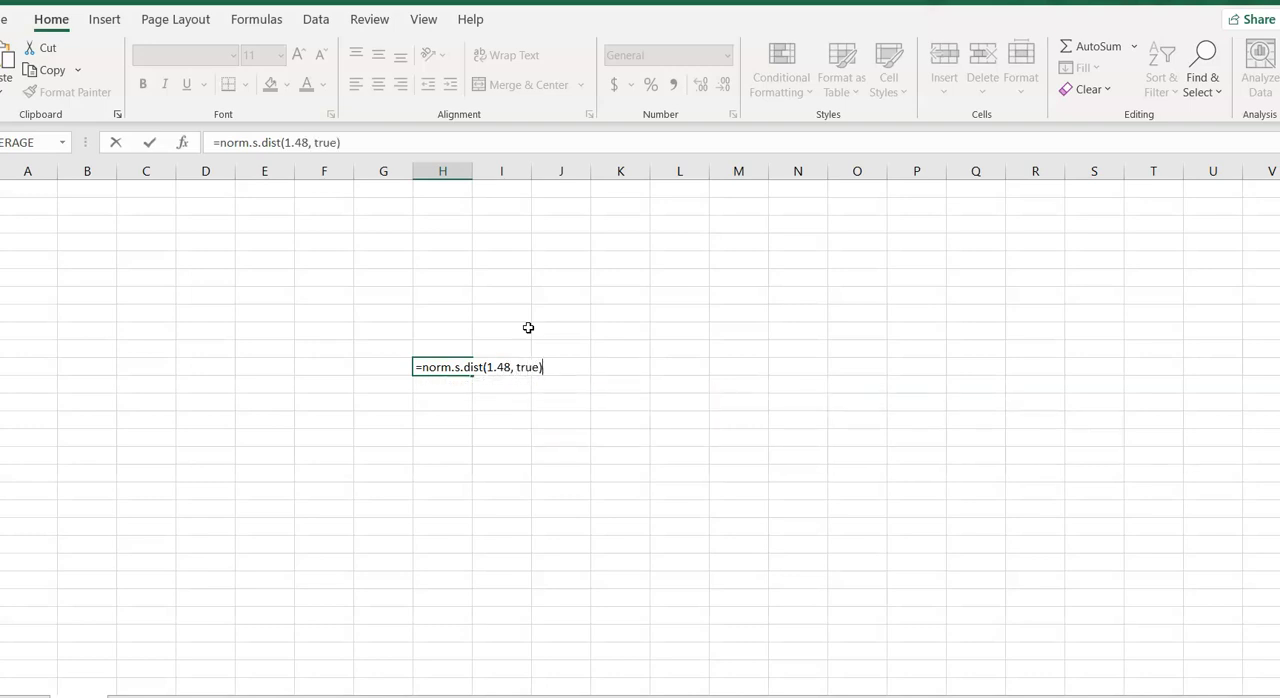
pyautogui.press('Enter')
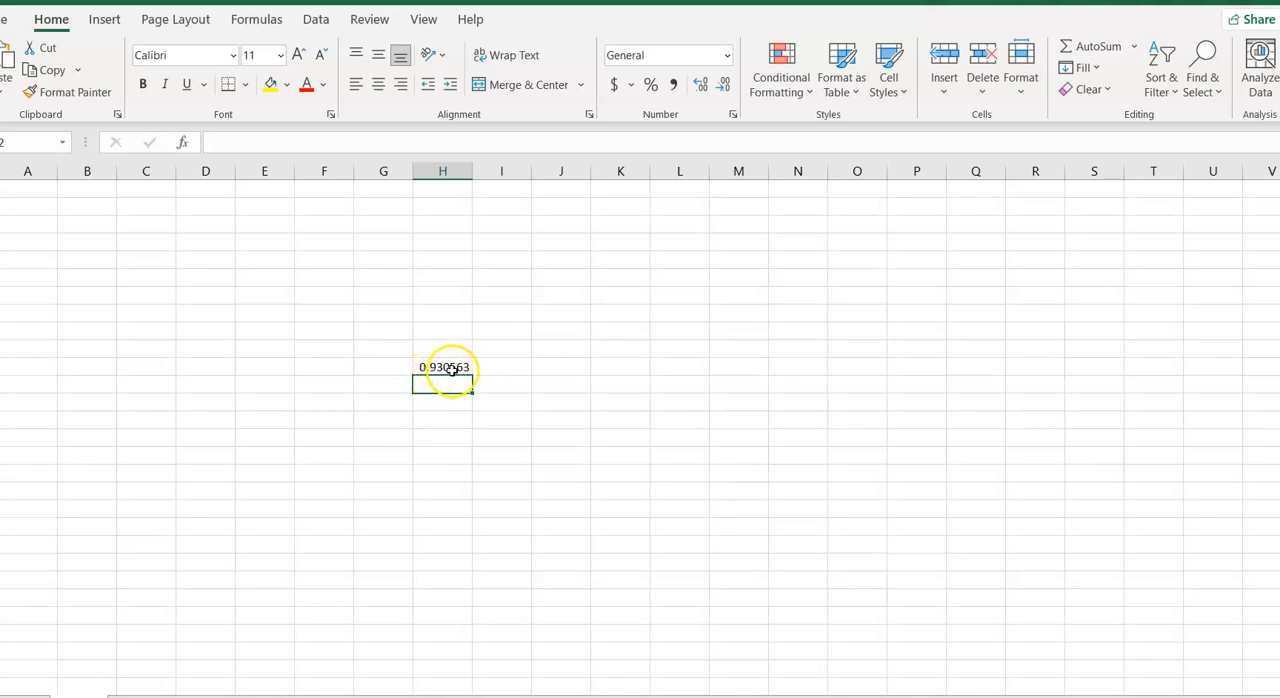
pyautogui.moveTo(421, 358)
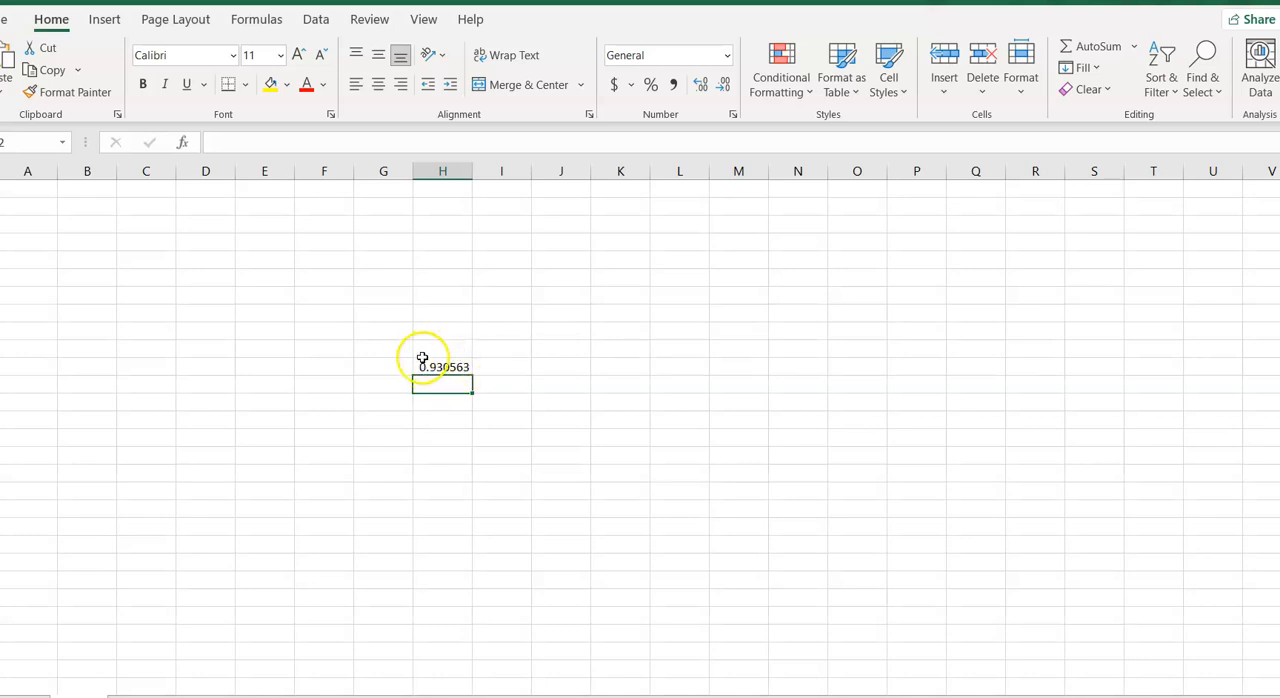
pyautogui.moveTo(455, 370)
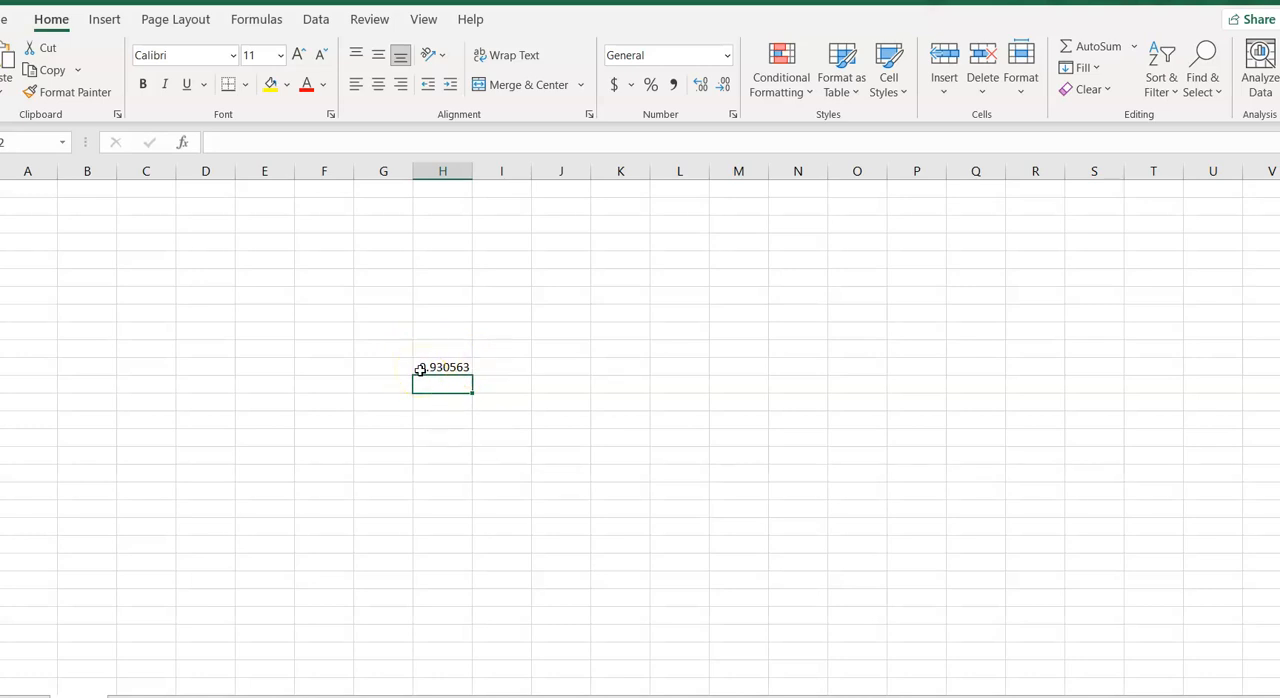
pyautogui.moveTo(564, 379)
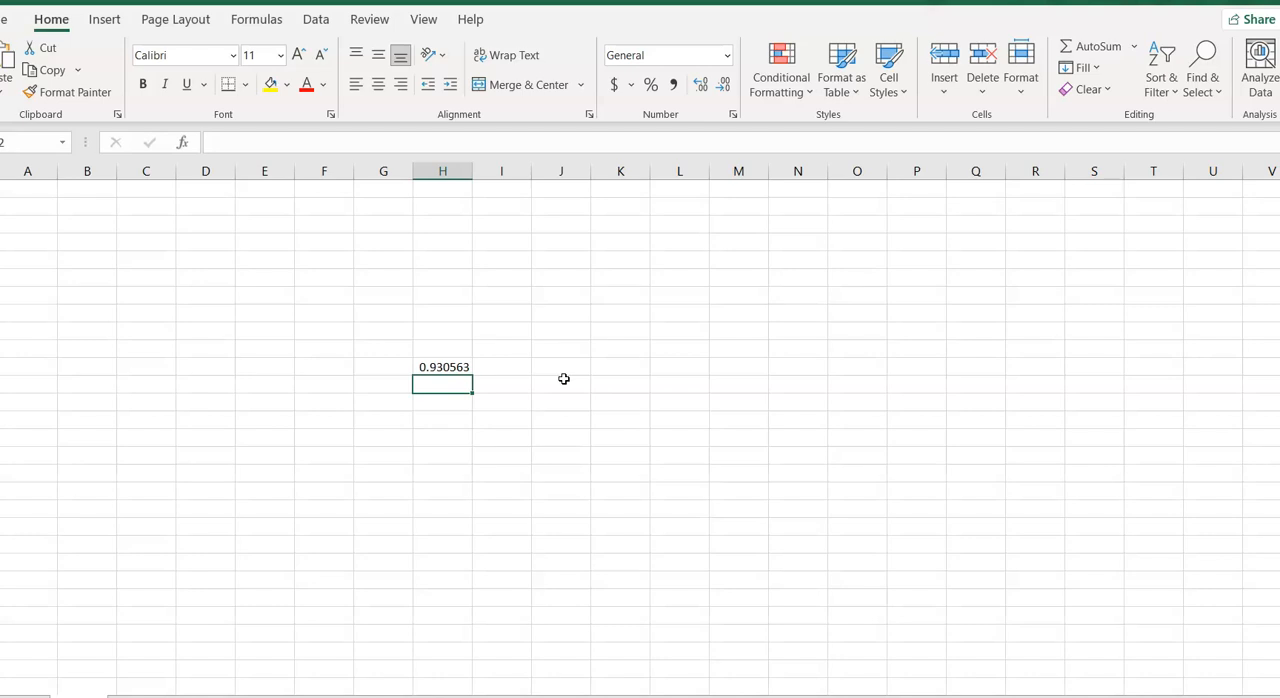
# - Enter =NORM.S.DIST(-.25, true) in the cell below 0.930563
pyautogui.write('=')
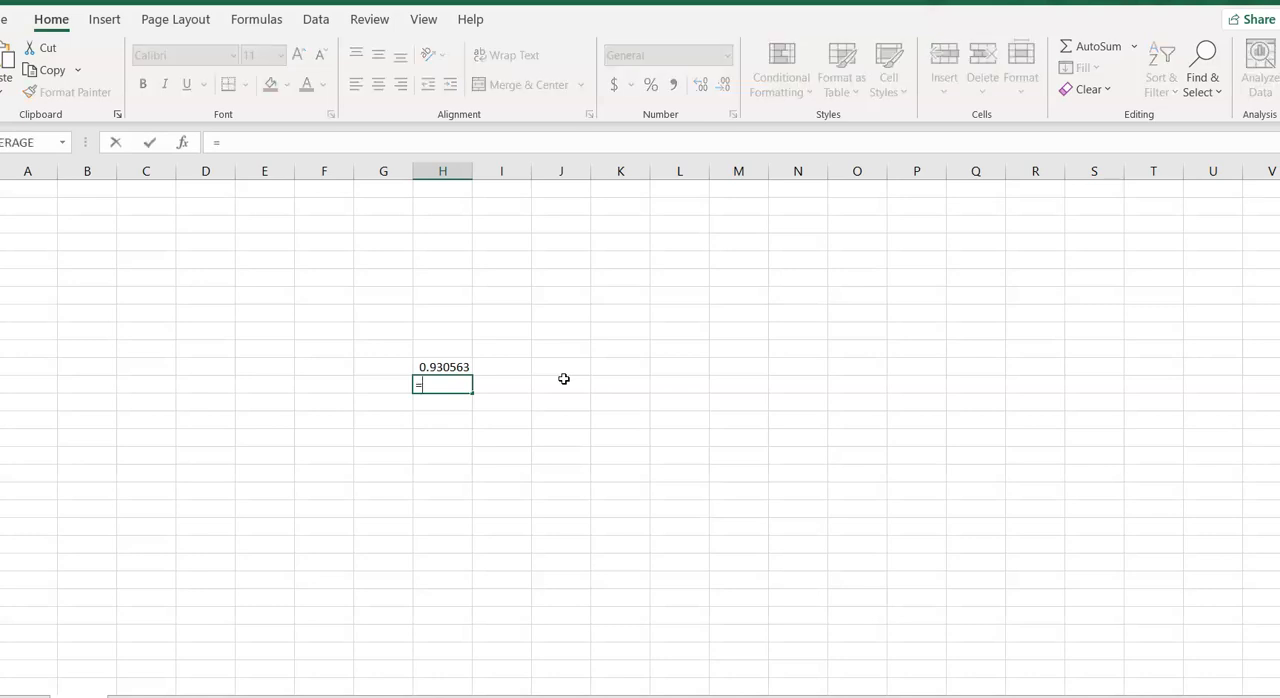
pyautogui.write('norm.s.dist')
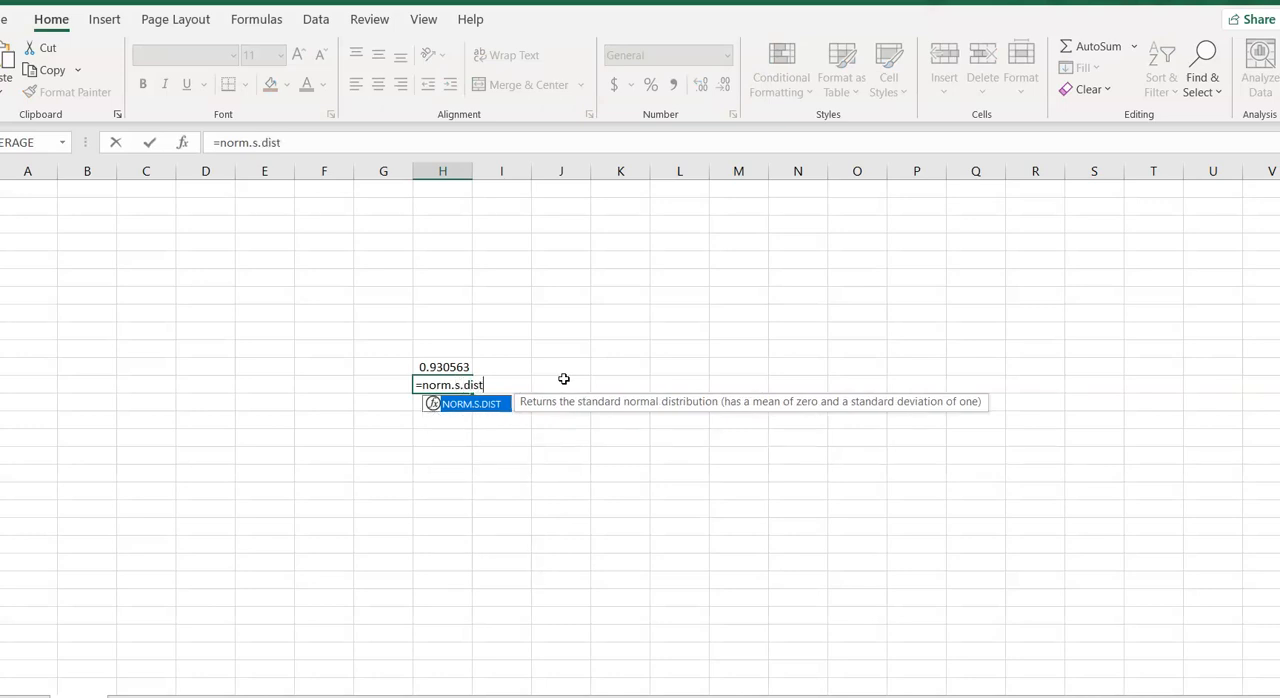
pyautogui.write('(-')
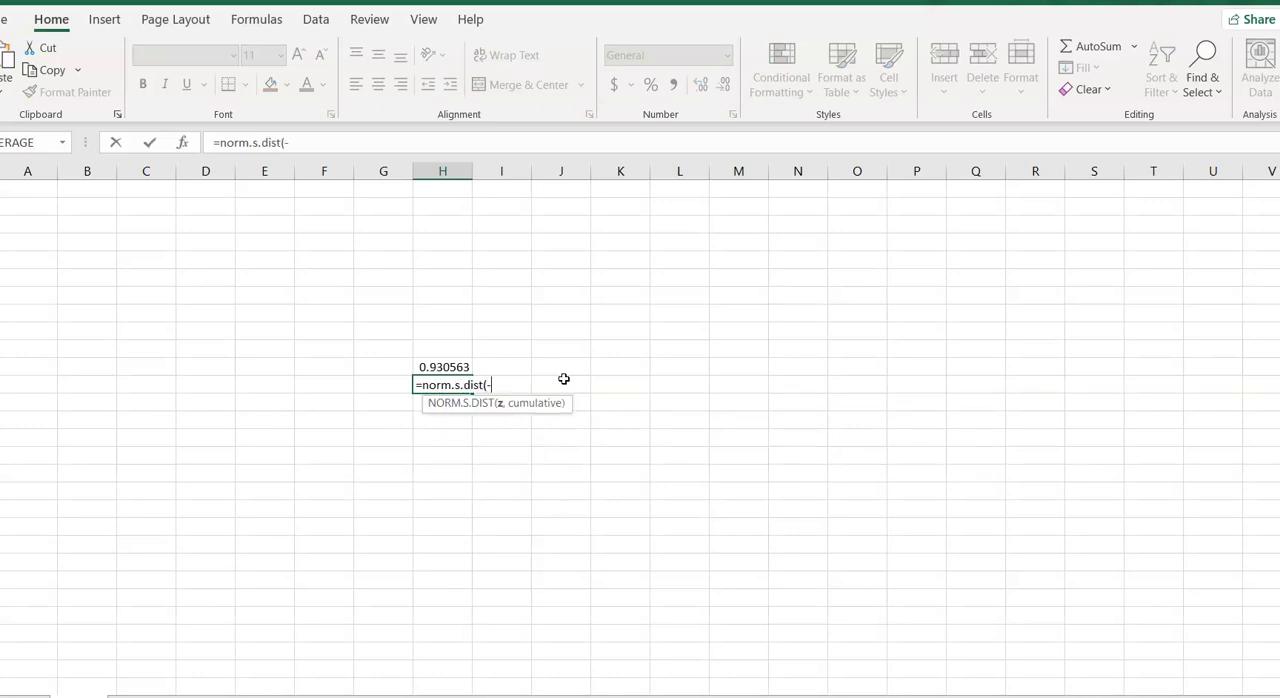
pyautogui.write('.25')
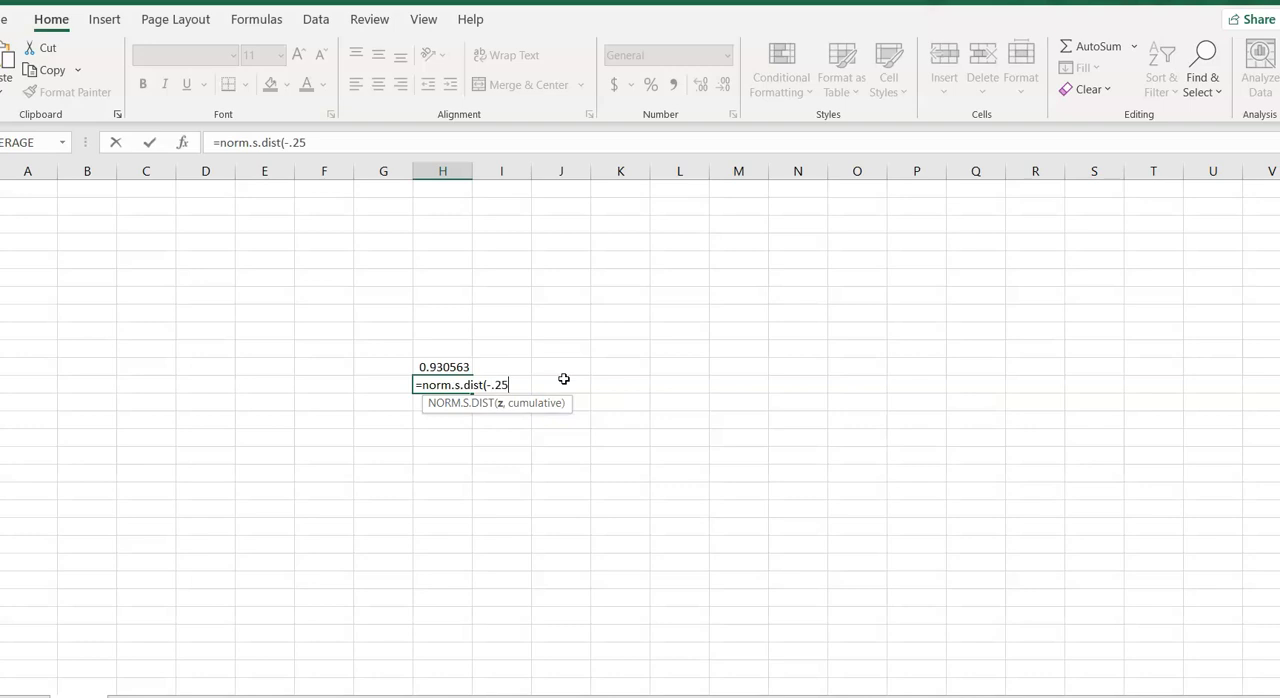
pyautogui.write(', true')
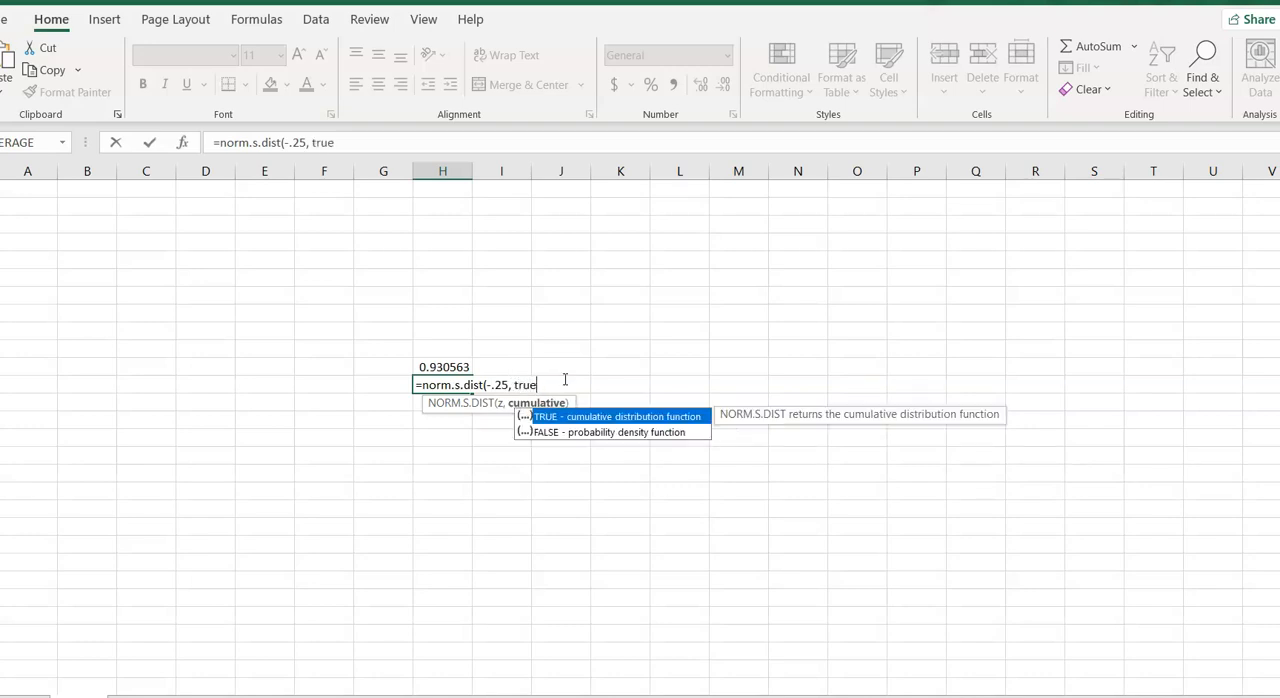
pyautogui.press('Enter')
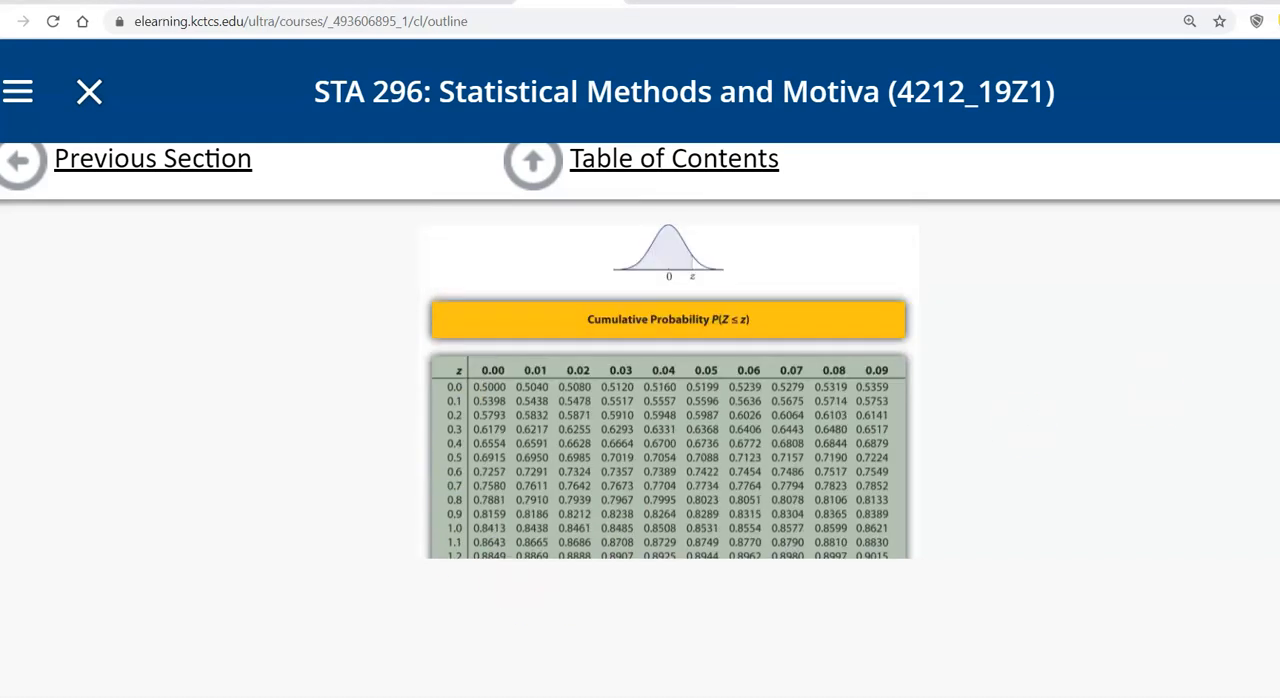
# - Scroll the textbook's cumulative normal table back to the negative z rows from z = −3.9
pyautogui.scroll(-3)
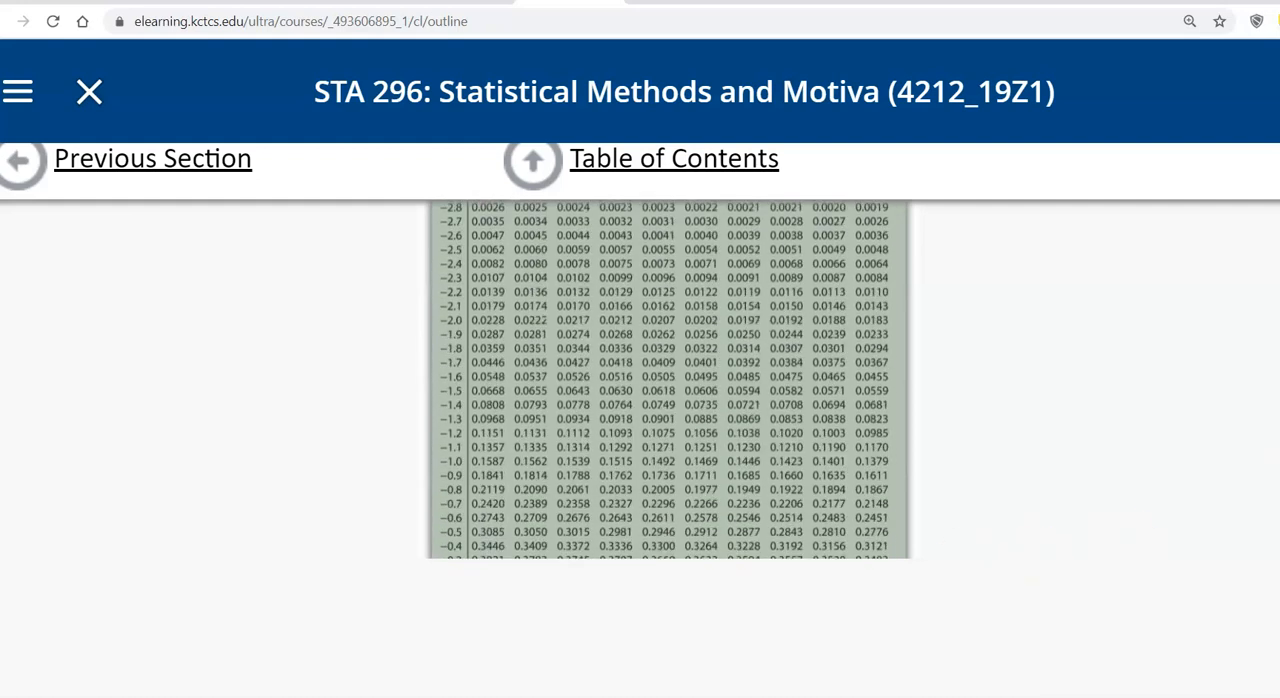
pyautogui.scroll(-3)
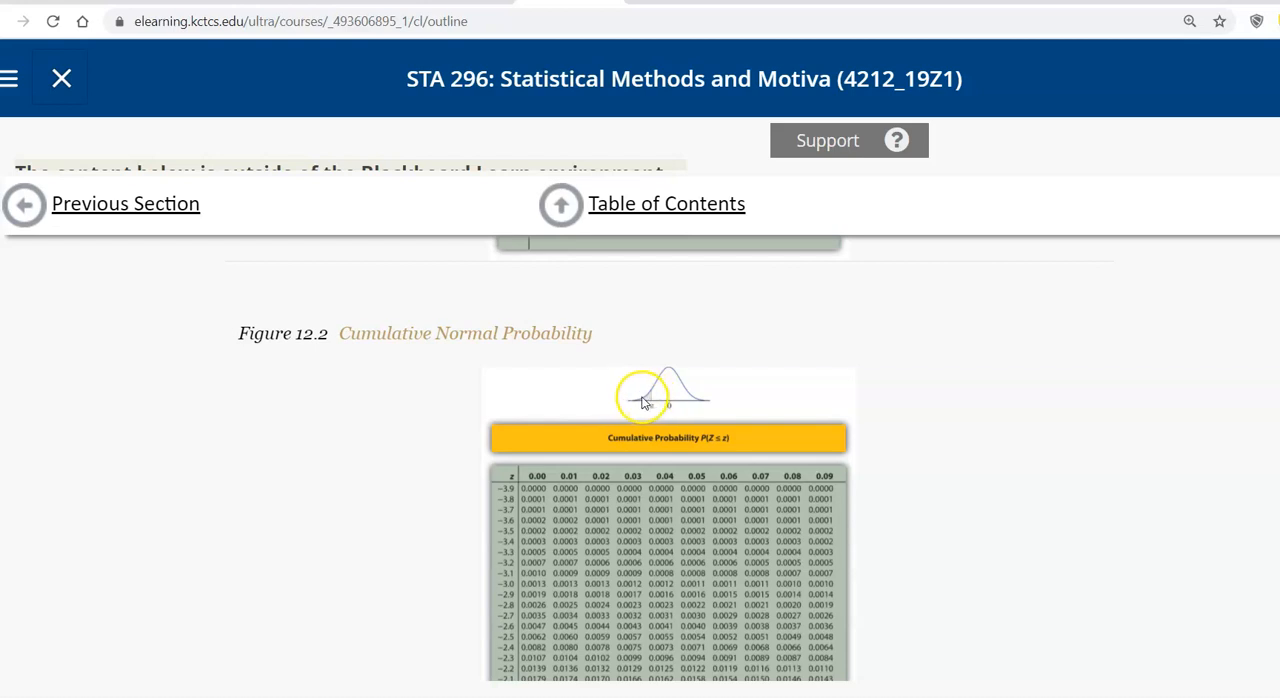
pyautogui.moveTo(638, 407)
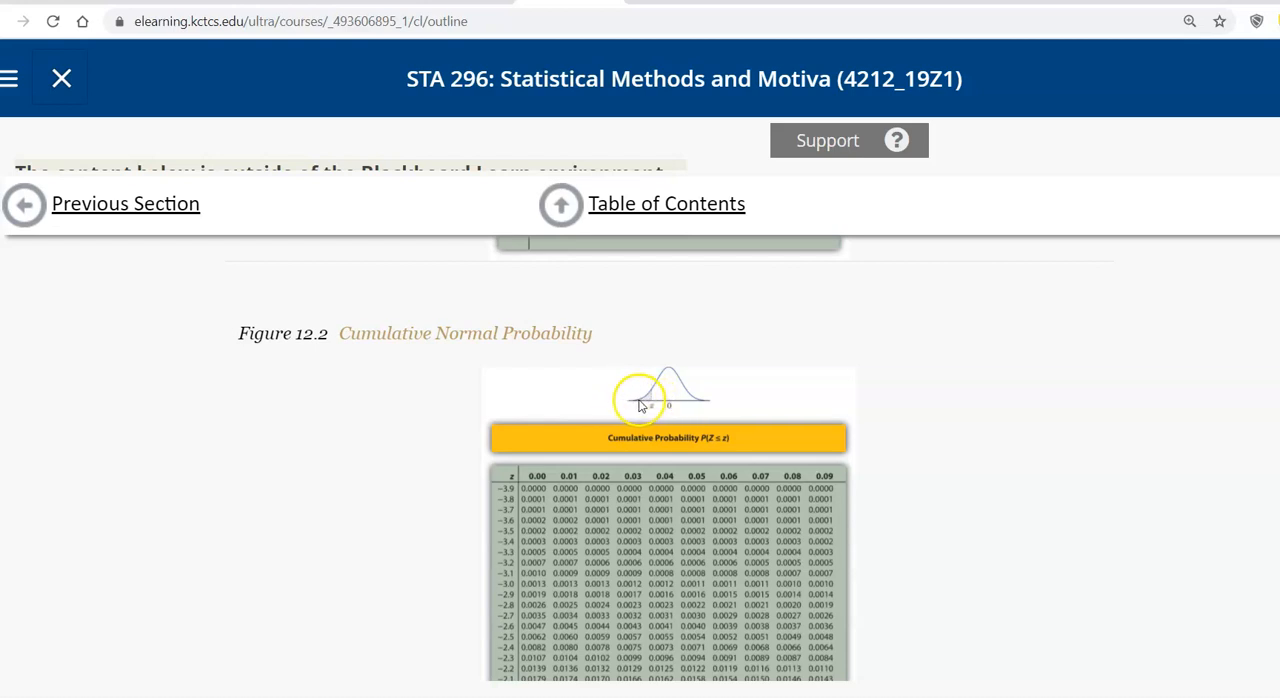
pyautogui.moveTo(625, 410)
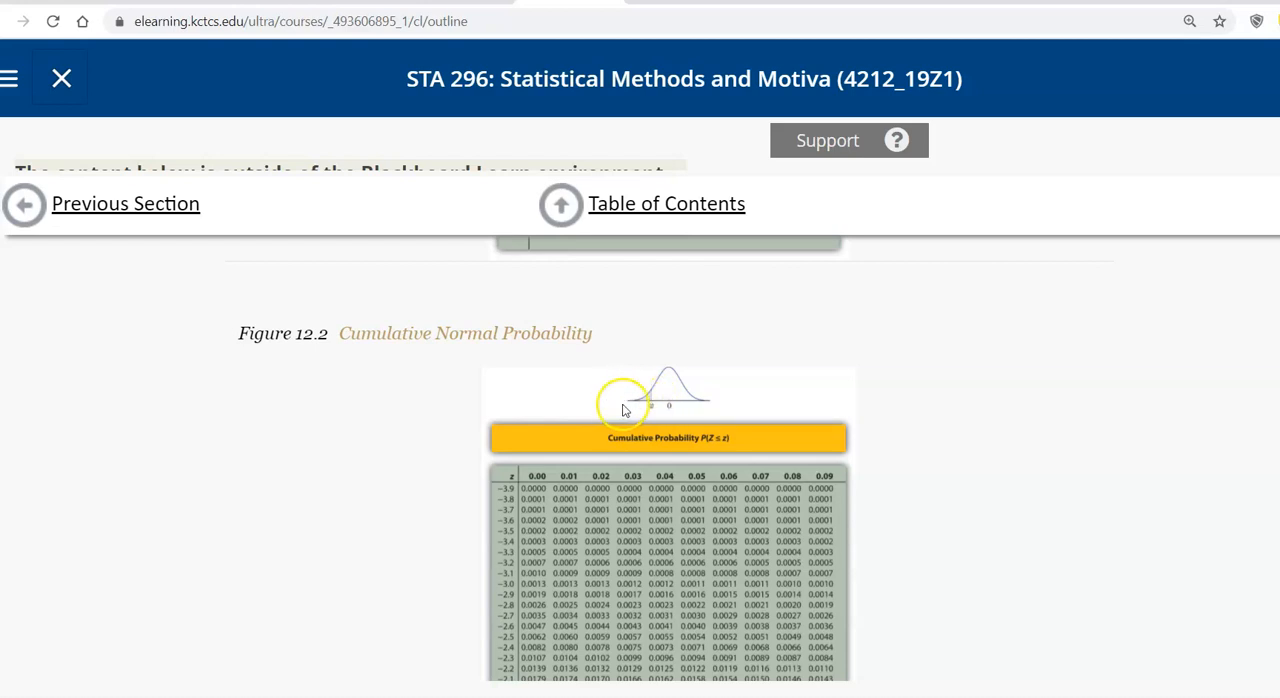